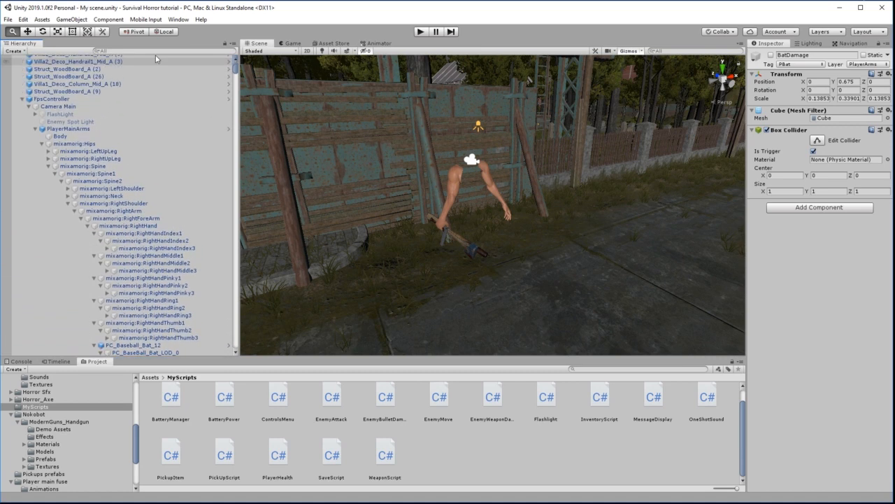
- Inspect FpsController, then expand Enemies > Enemy_4 > Body and select EnemyHitPoint
left_click(51, 98)
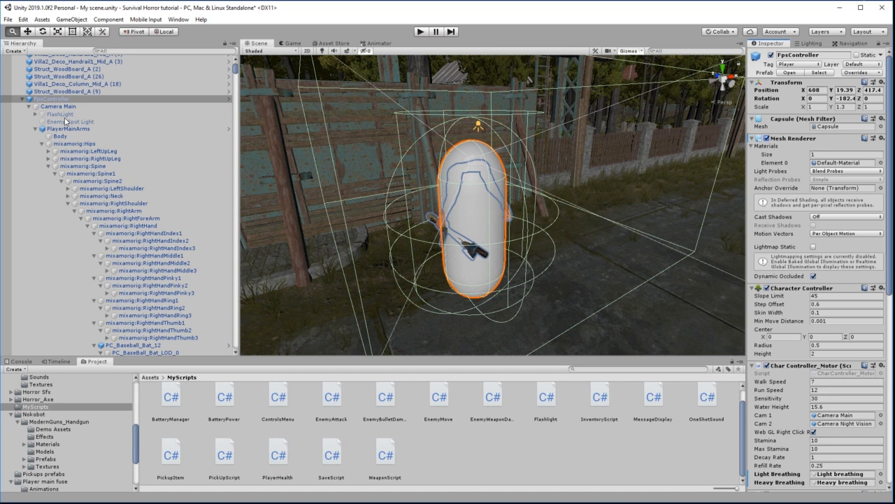
mouse_move(526, 228)
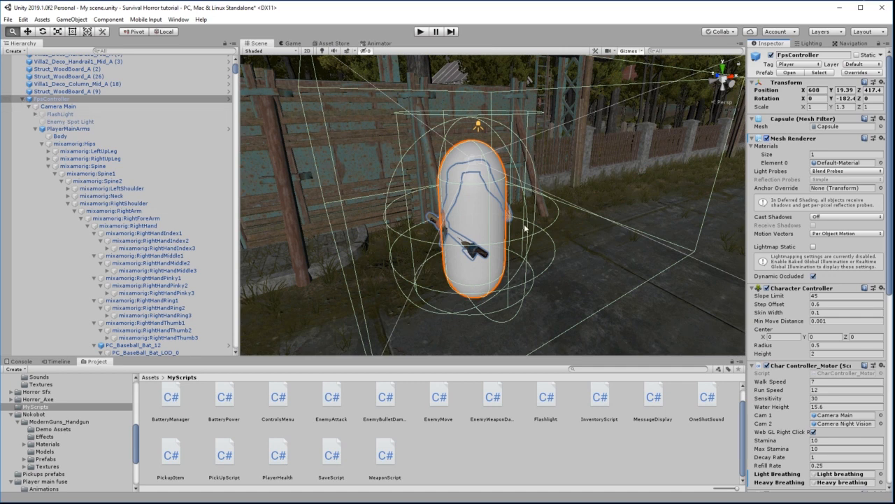
left_click(49, 99)
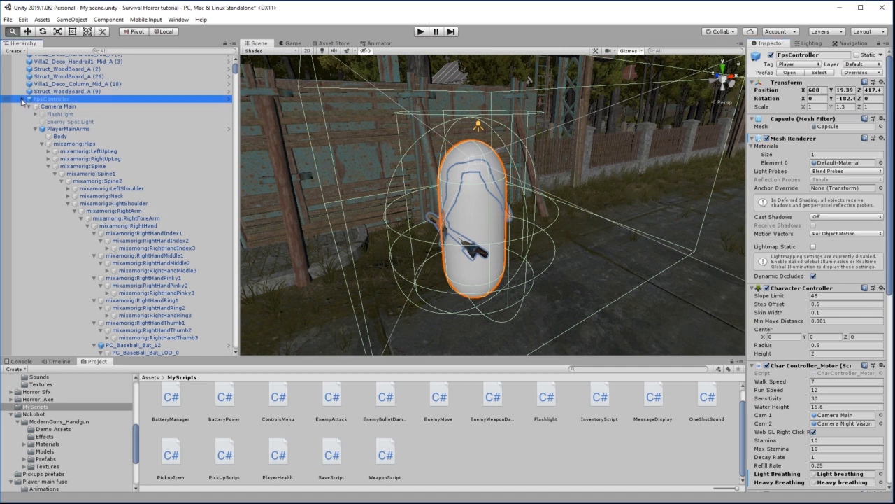
scroll("down", 3)
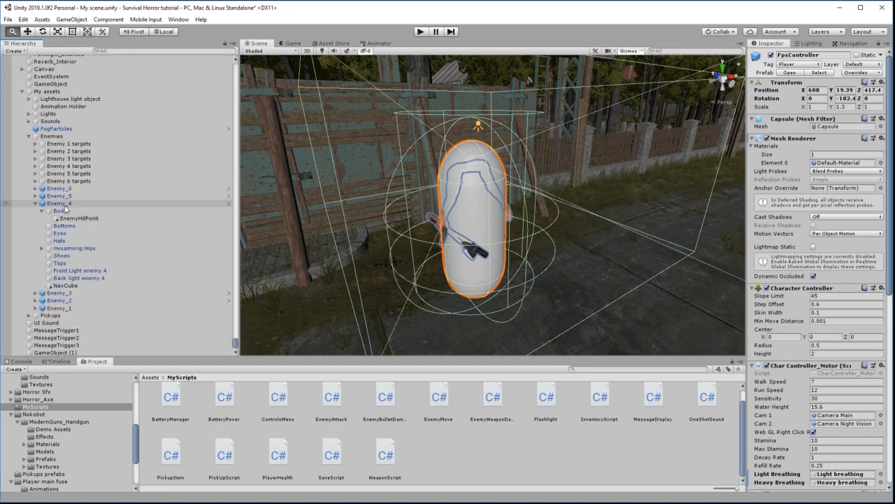
left_click(60, 211)
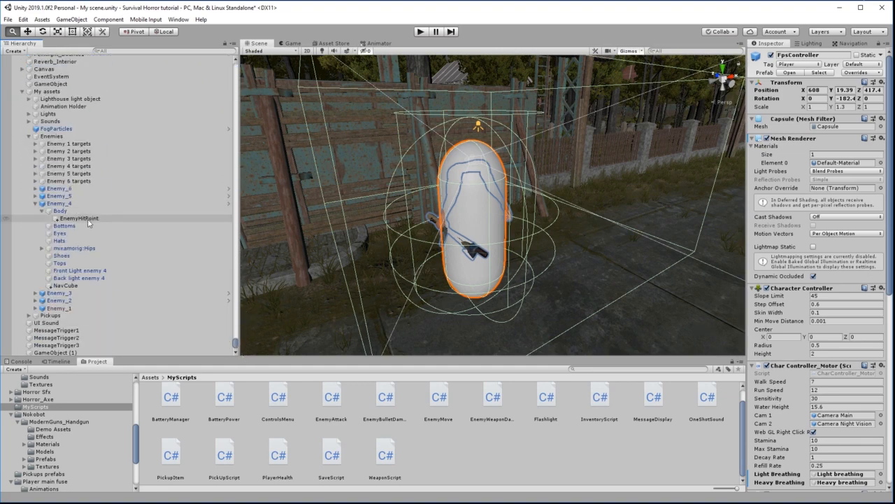
left_click(79, 219)
type("EnemyHealth")
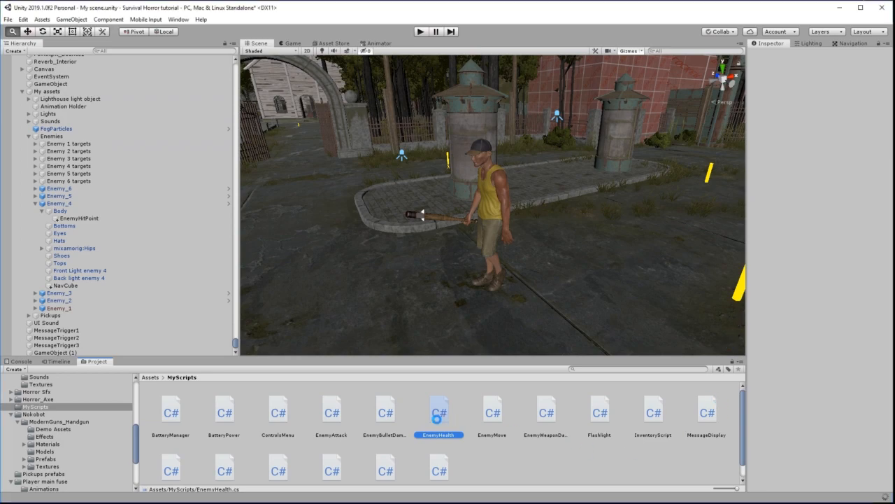
- Open the EnemyHealth script from MyScripts in Visual Studio
double_click(439, 413)
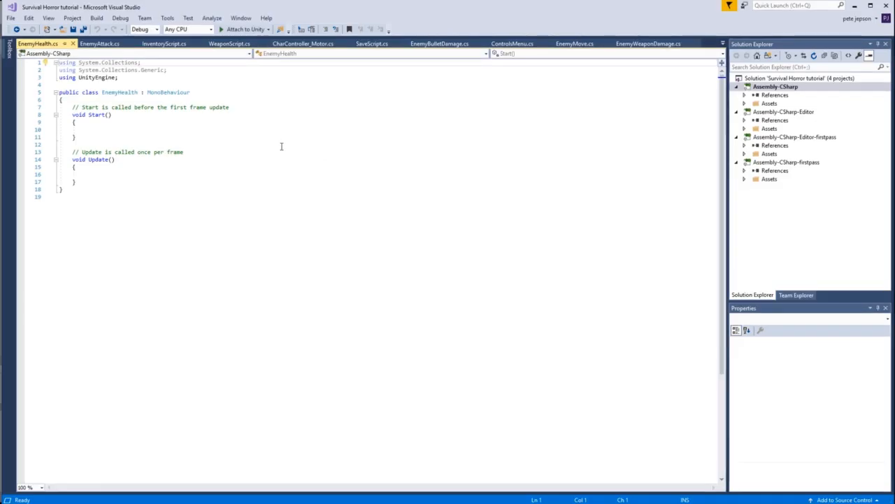
- Declare [SerializeField] int EnemysHealth = 100 and int BatDamage = 10 in EnemyHealth
left_click(62, 99)
type("[S")
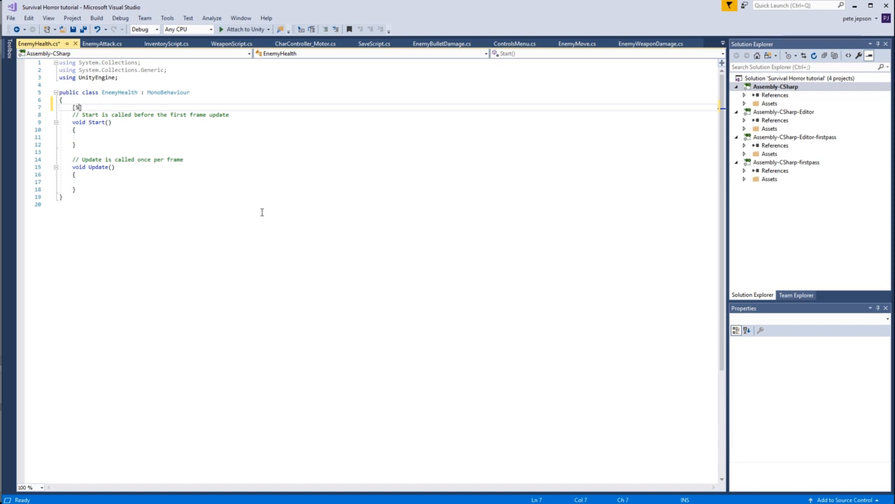
type("SerializeField")
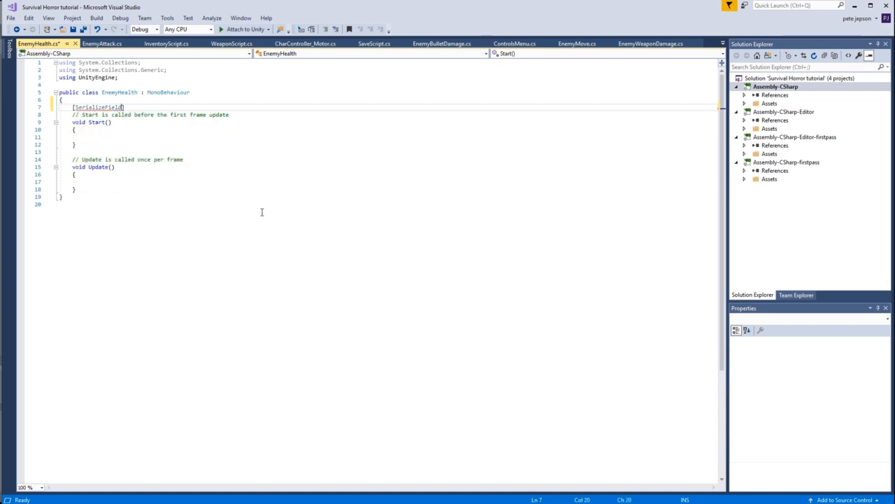
type("]")
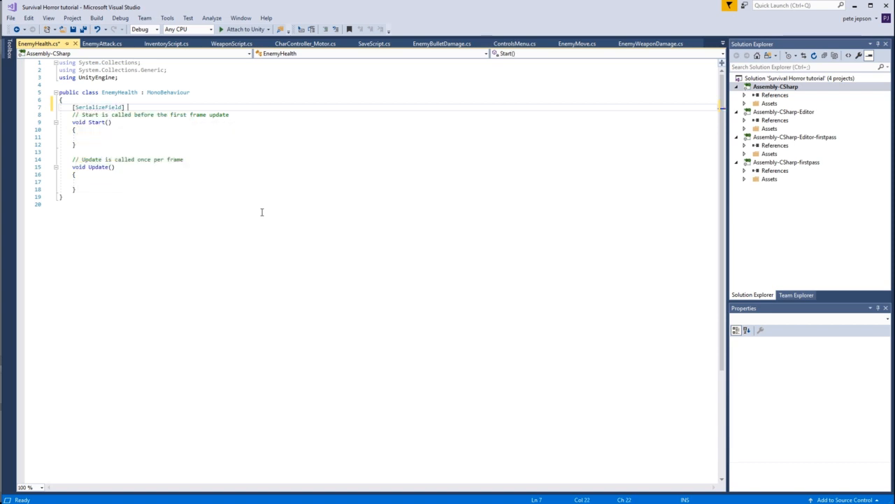
type("int EnemysHealth = 100;")
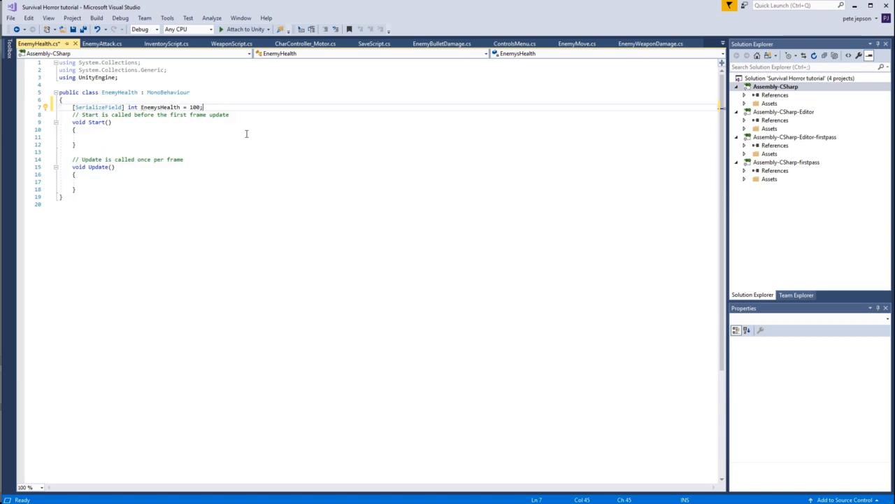
mouse_move(247, 148)
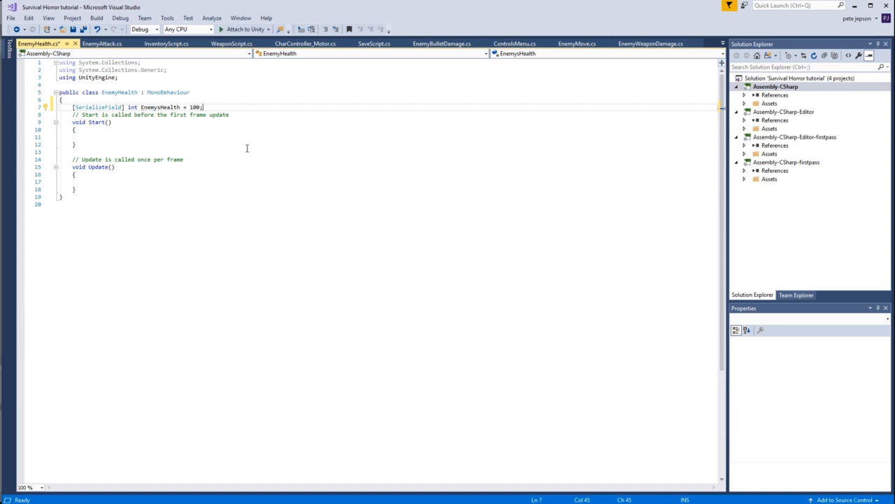
mouse_move(159, 107)
type("[SerializeField")
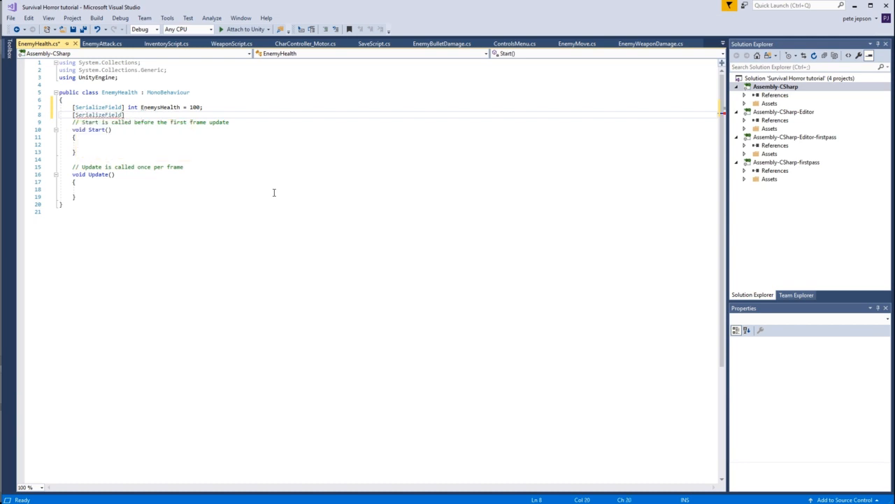
type("in")
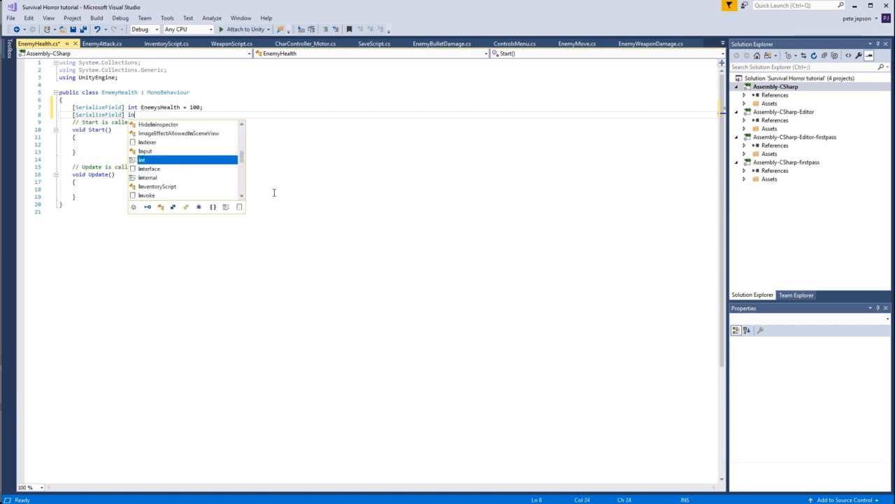
type("t")
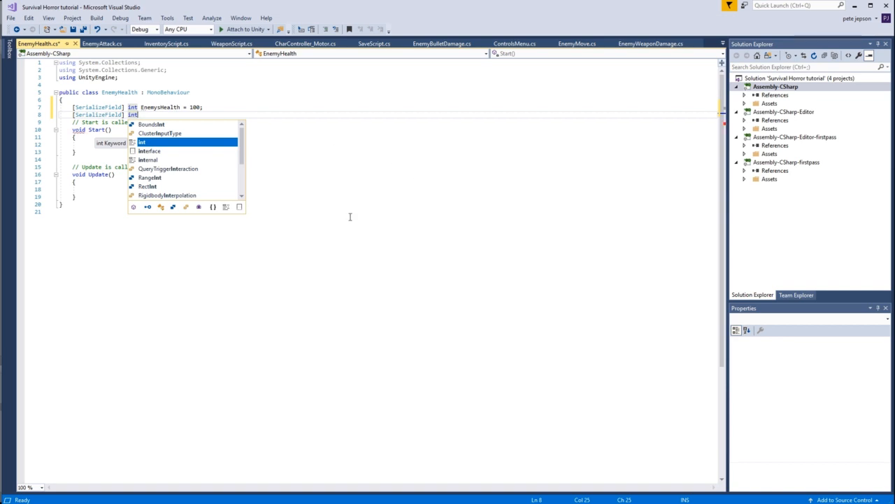
type("BatDamage =")
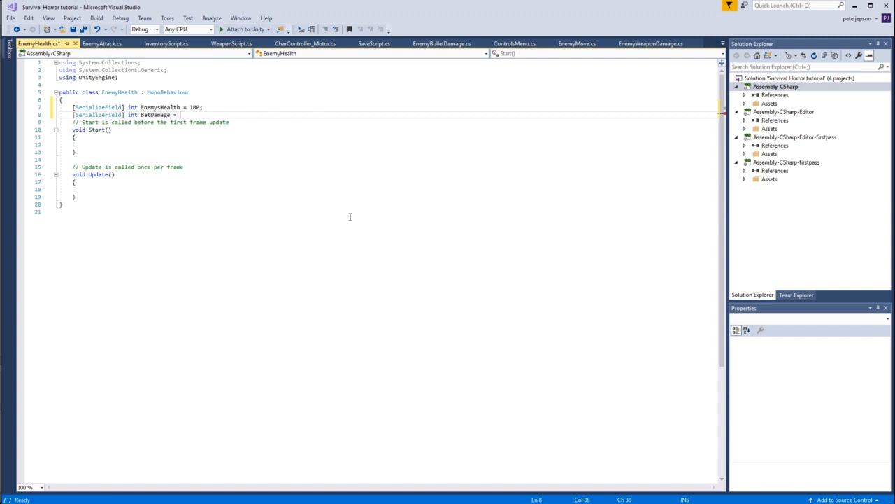
type("10;")
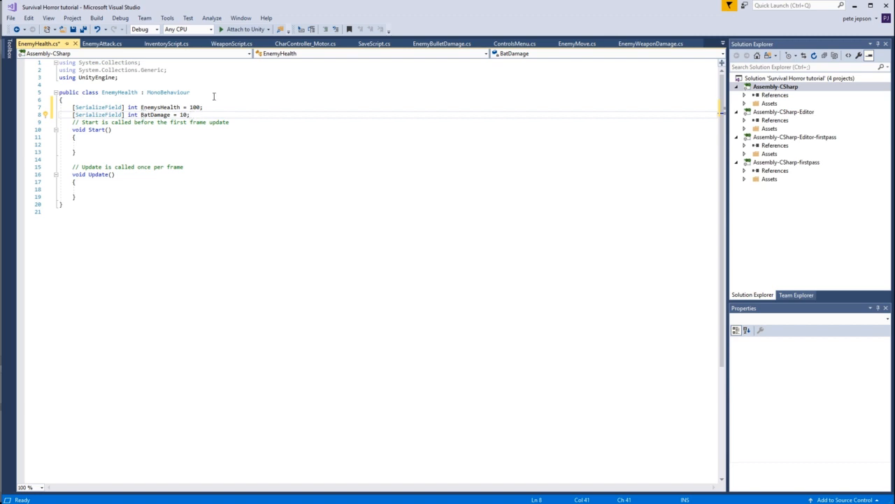
mouse_move(236, 186)
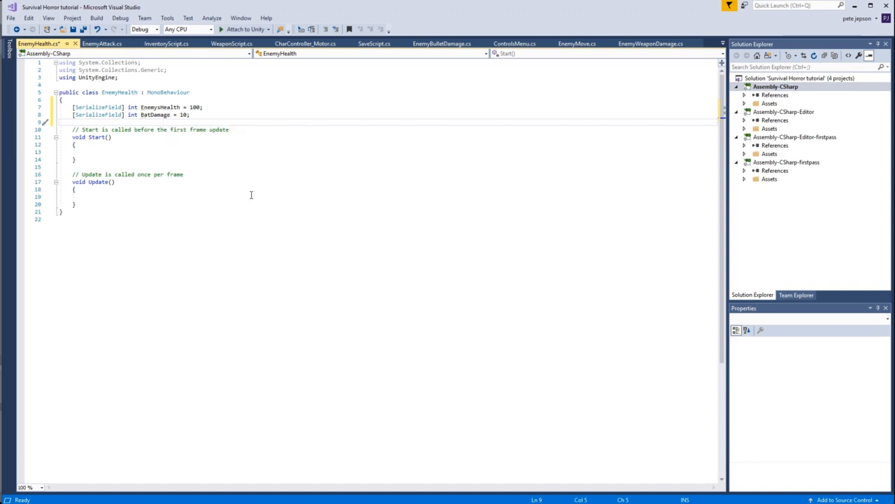
- Declare a private Animator anim and a private bool PlayerHitMe set to false
type("private")
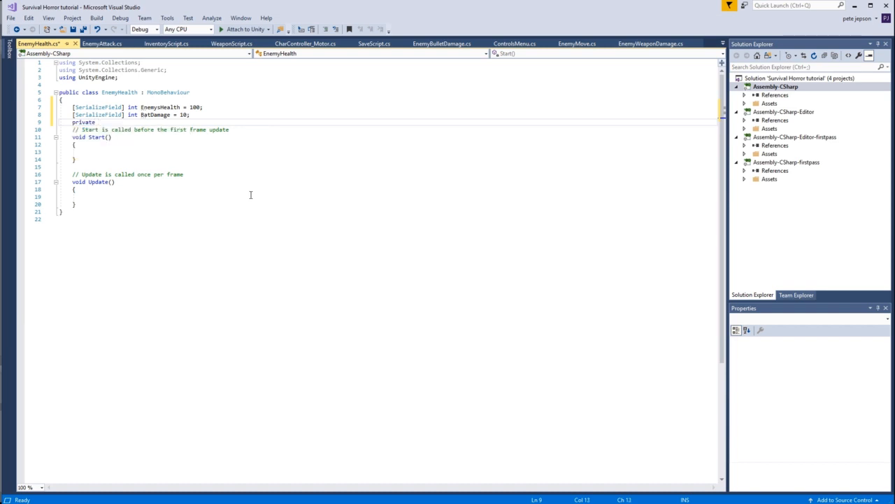
type("Animator")
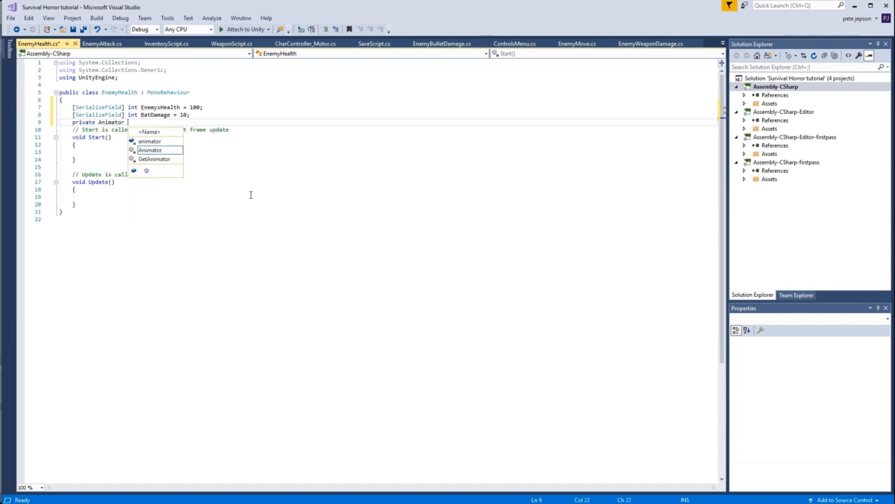
type("anim;")
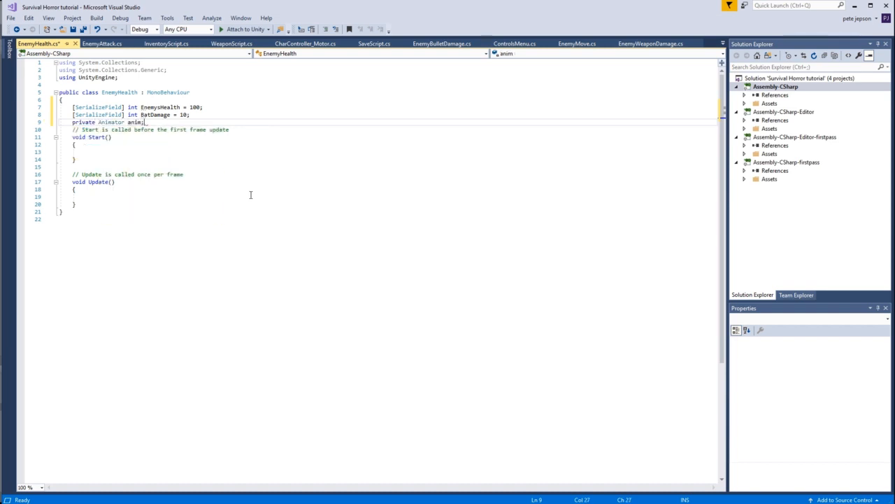
key("enter")
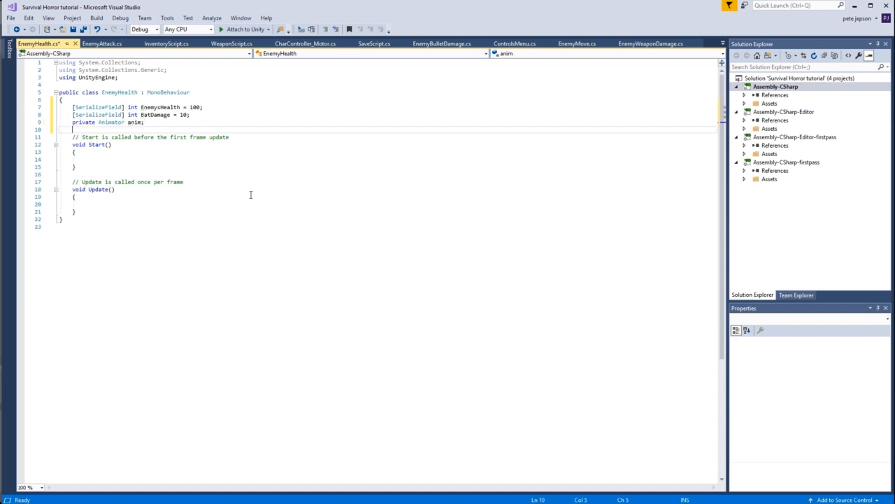
type("private")
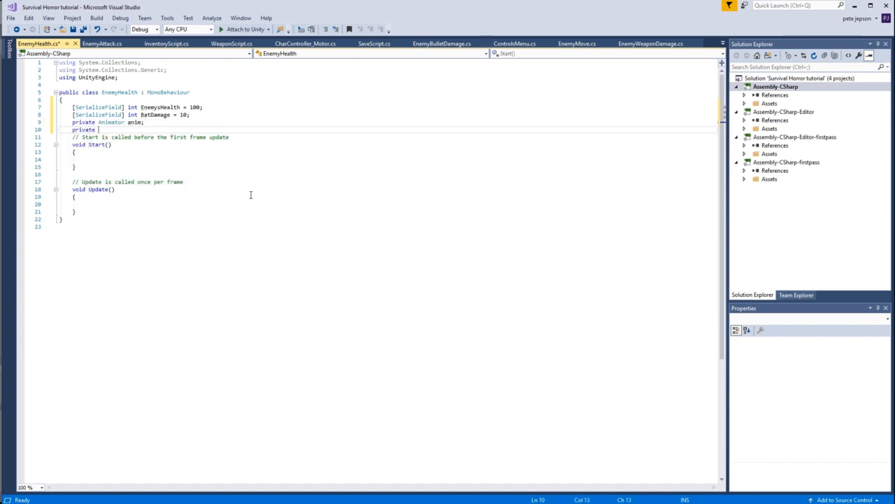
type("bool")
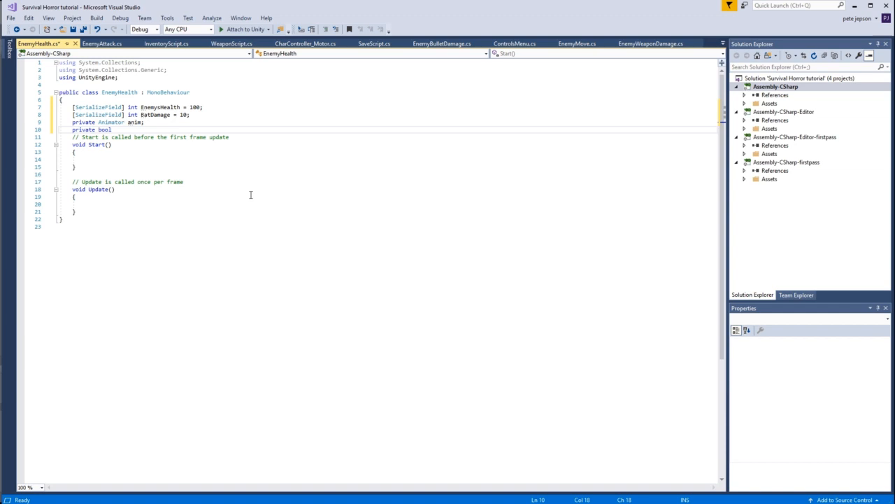
type("PlayerHitMe")
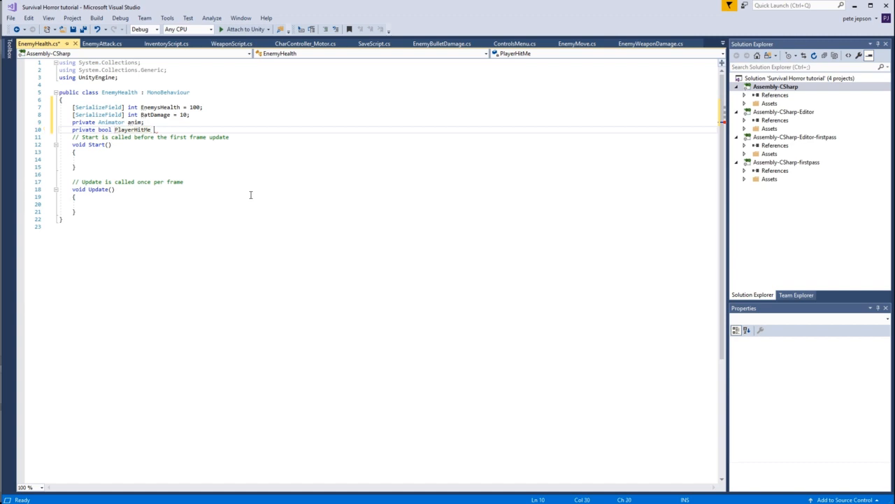
type("= false;")
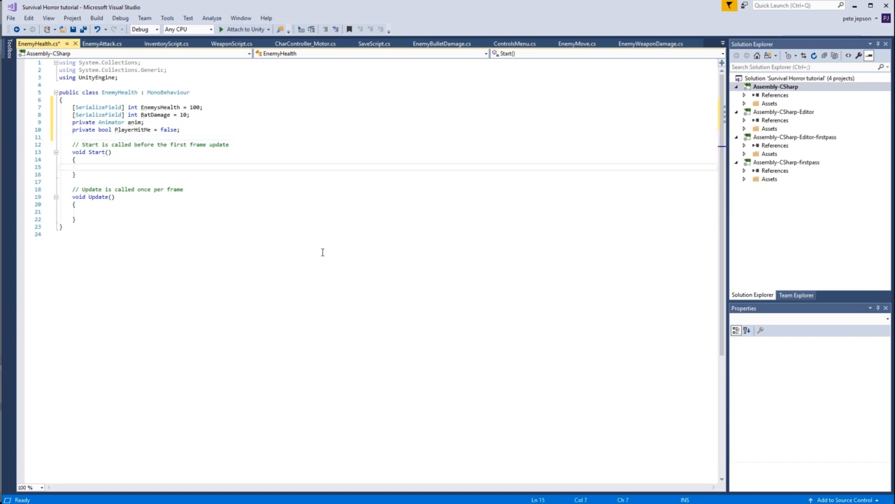
- In Start, assign anim = GetComponentInParent<Animator>()
type("ani")
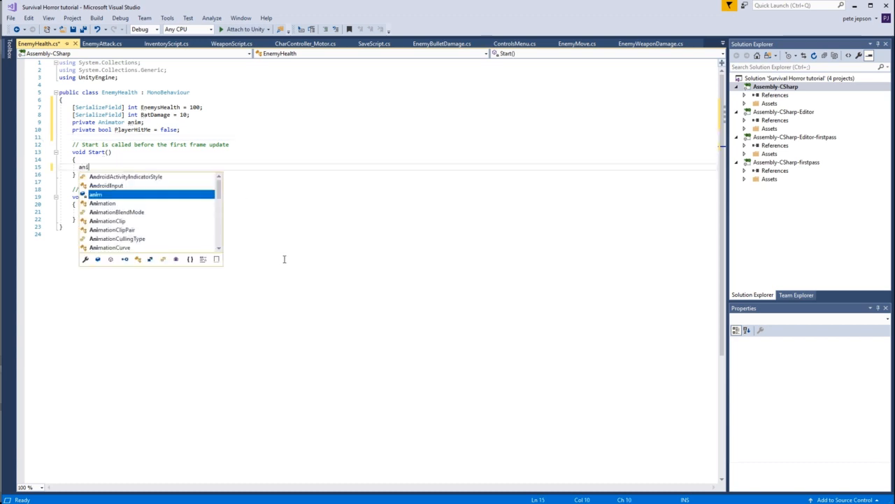
type("= Get")
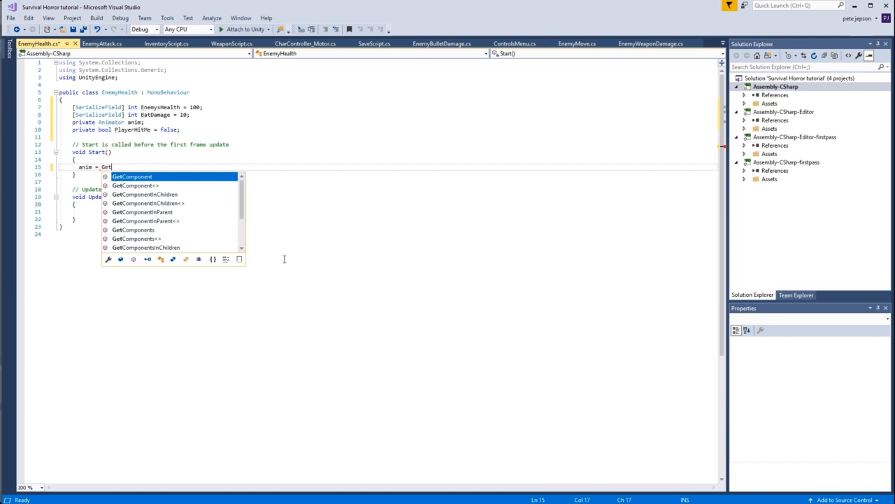
type("ComponentInParent")
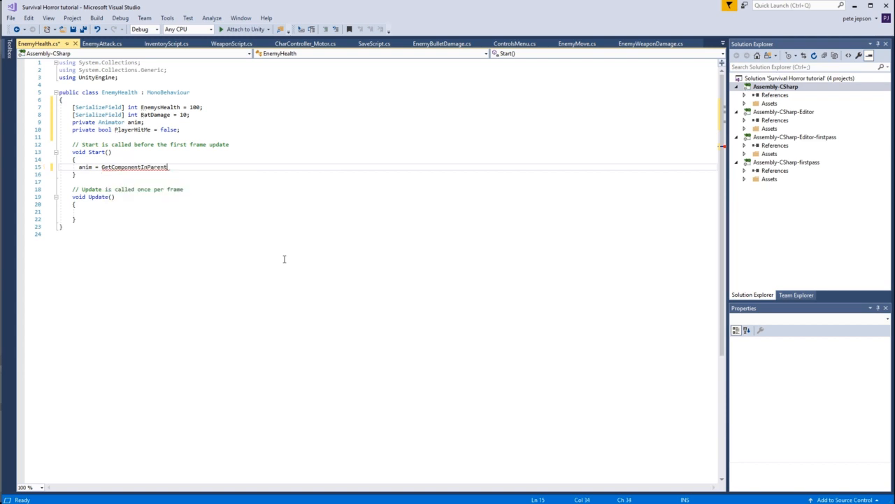
type("<Animator>(")
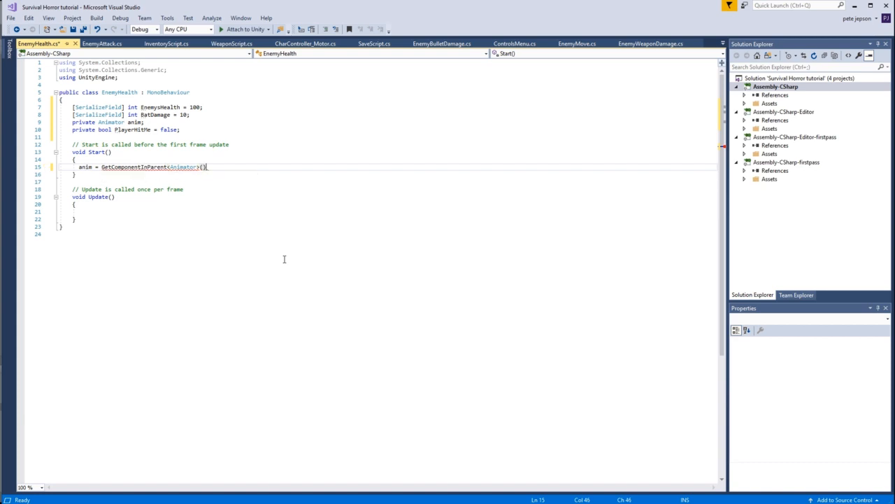
type(";")
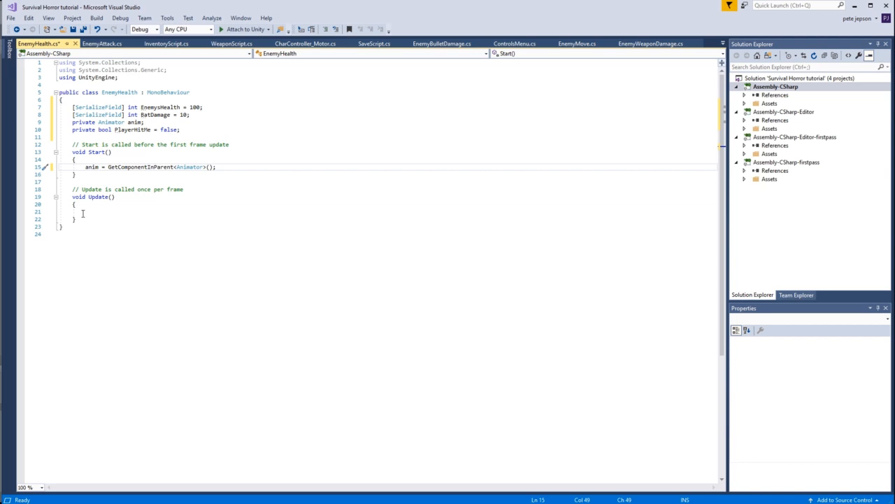
- In Update, call anim.SetBool("Die", true) when EnemysHealth <= 0, and begin a new void method
type("if(EnemysHealth")
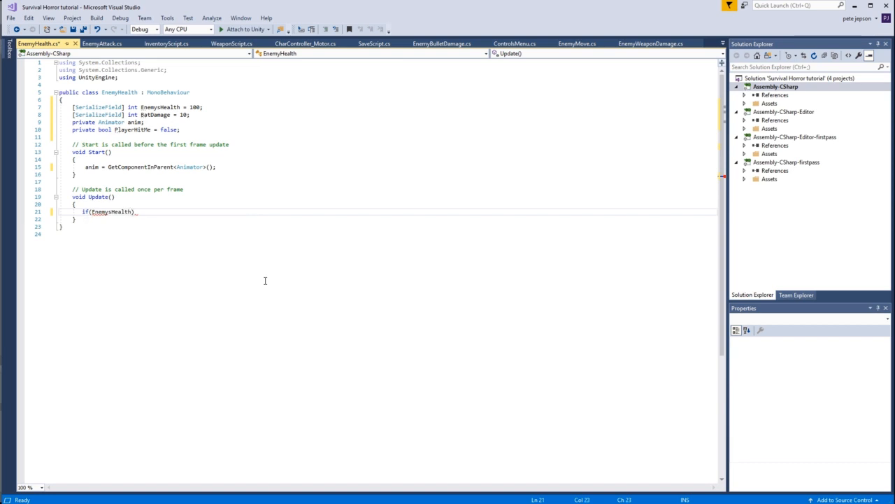
type("<=")
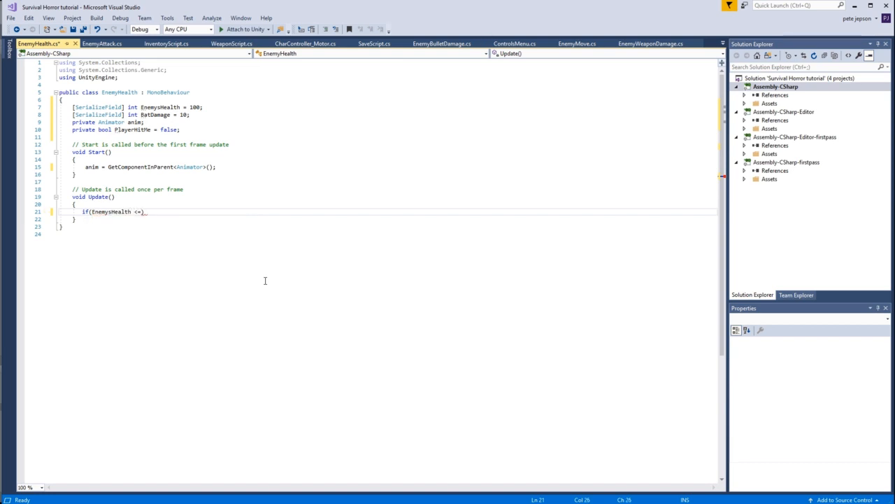
type("0")
type("{ }")
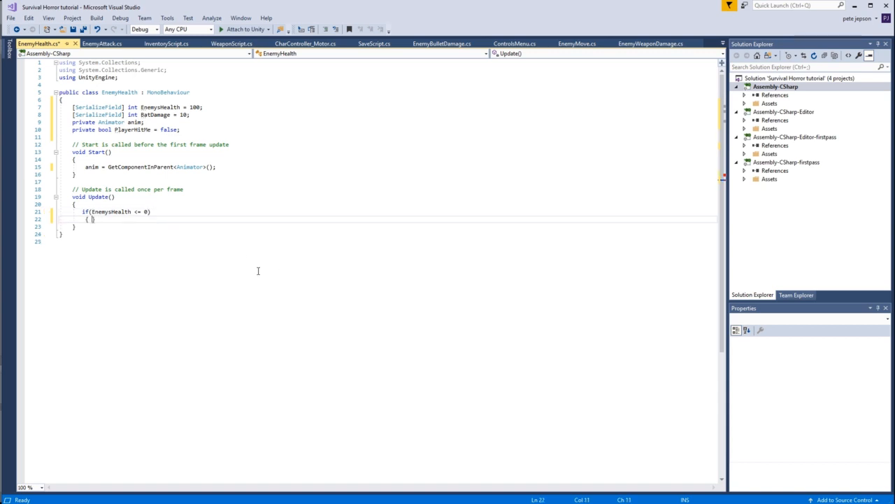
key("enter")
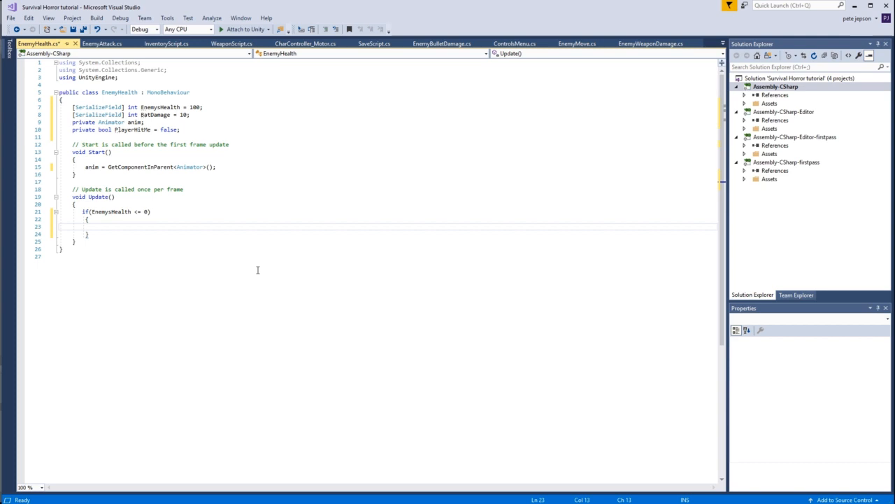
type("anim.SetBool(\"")
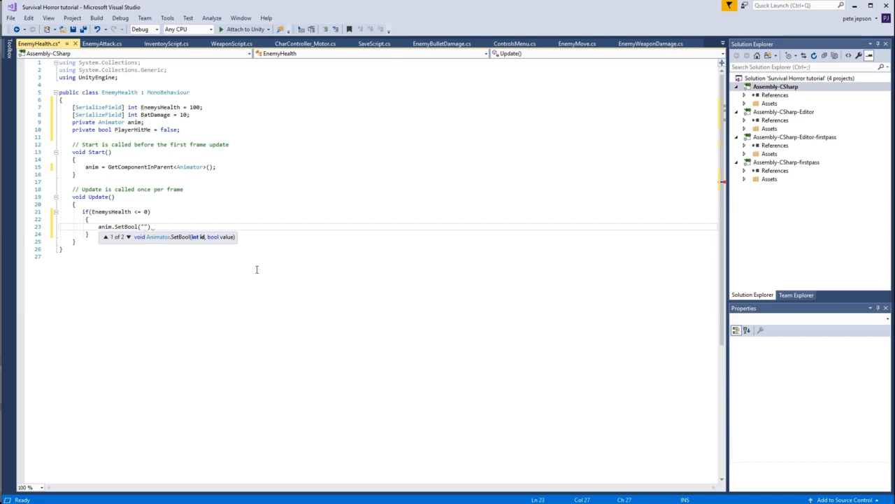
type("Die")
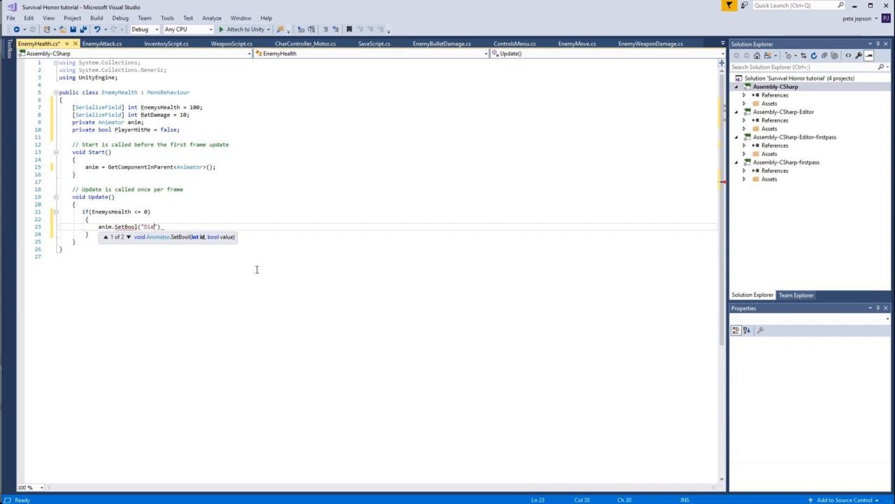
type(", tr")
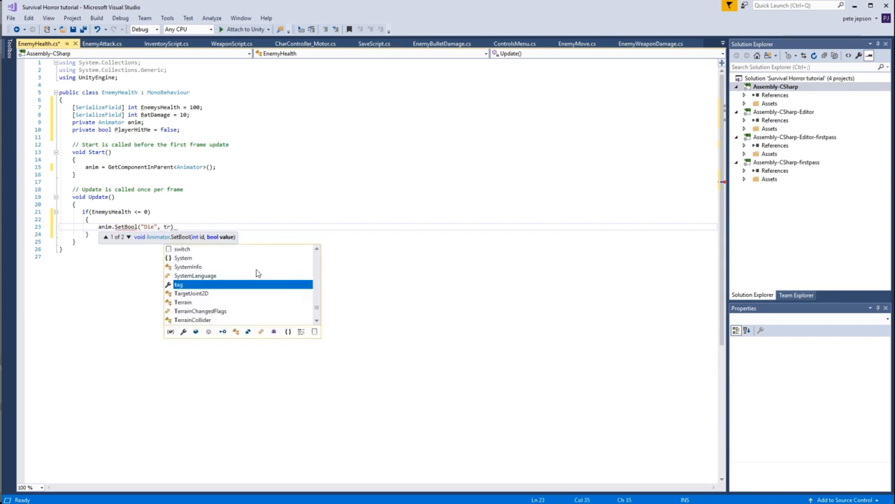
type("true);")
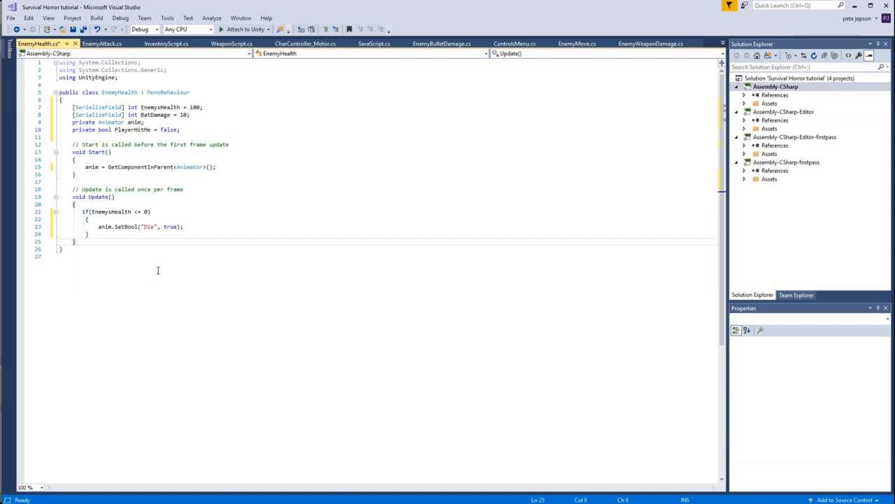
key("enter")
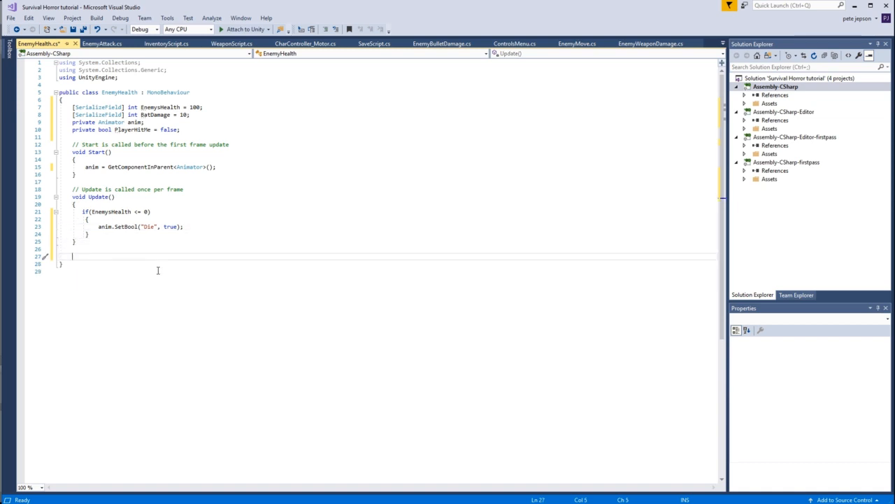
type("void OnTriggerEnter(Collider other")
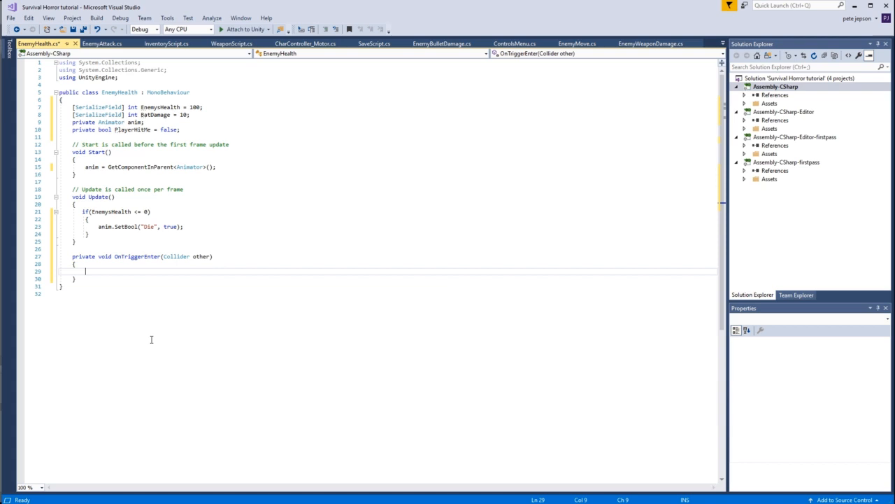
mouse_move(194, 337)
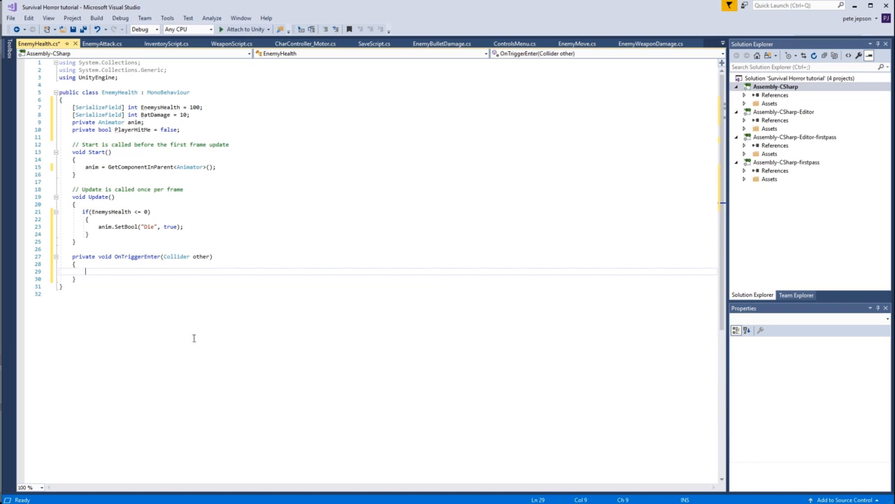
- In OnTriggerEnter, nest if (PlayerHitMe == false) inside an other.gameObject.CompareTag("PBat") check
type("if(")
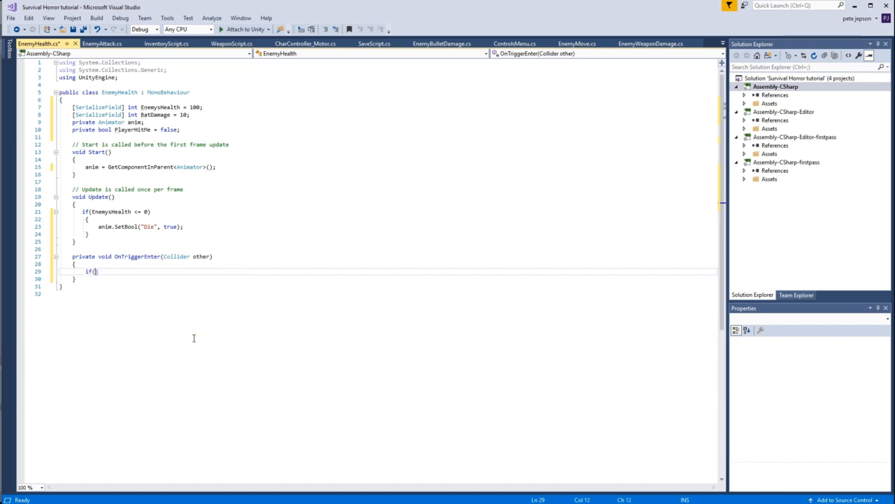
type("other.")
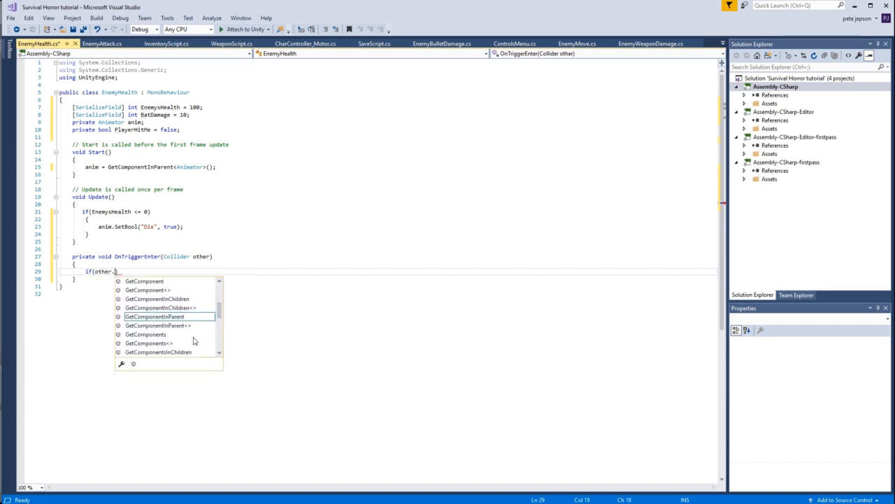
type("gameObject")
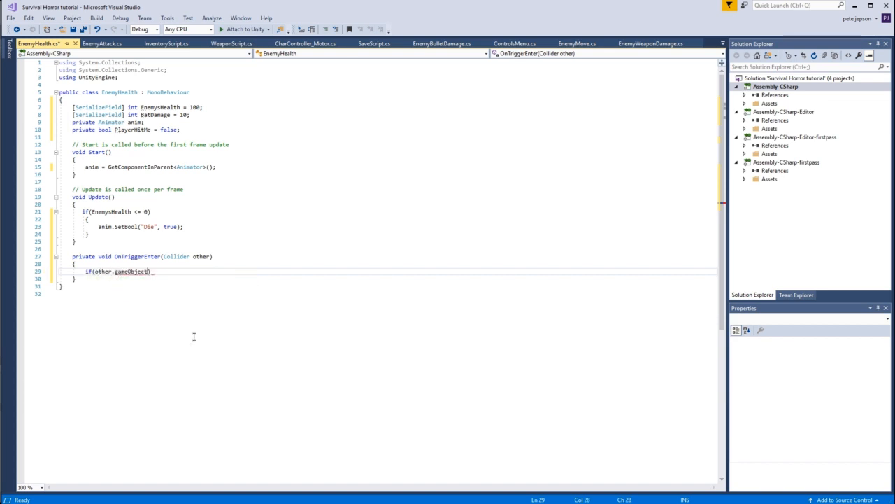
type(".CompareTag(\"")
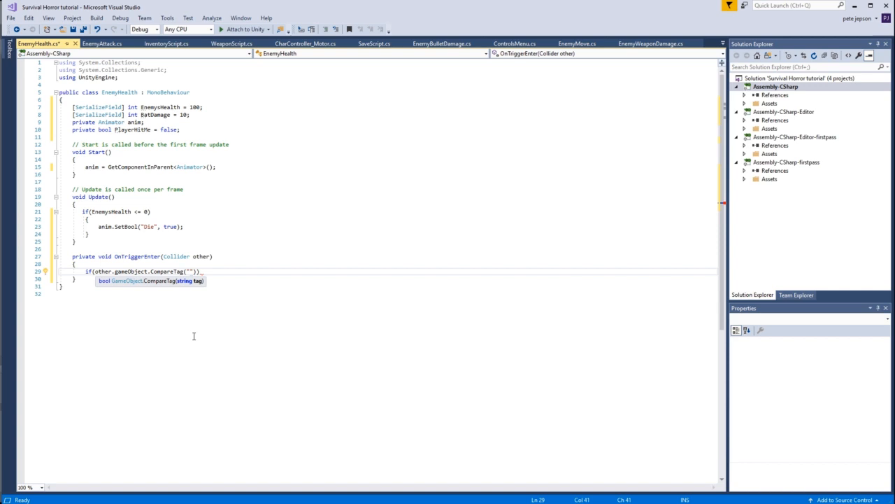
type("PBo")
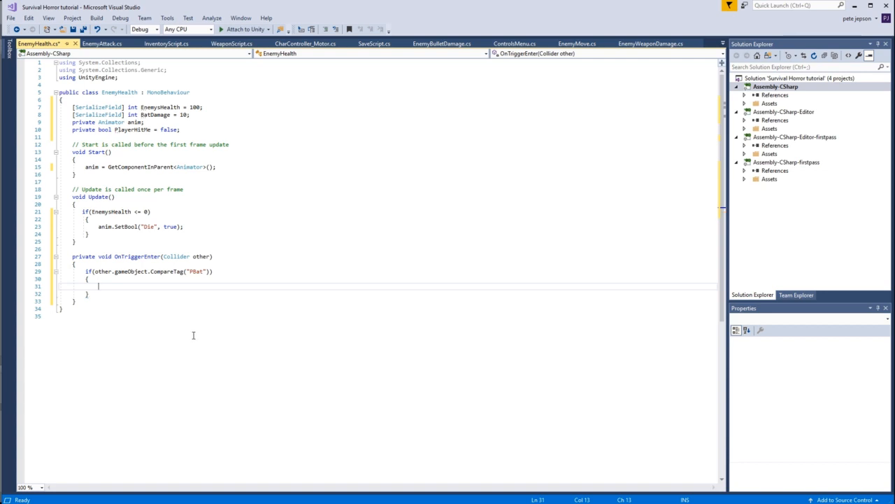
type("i")
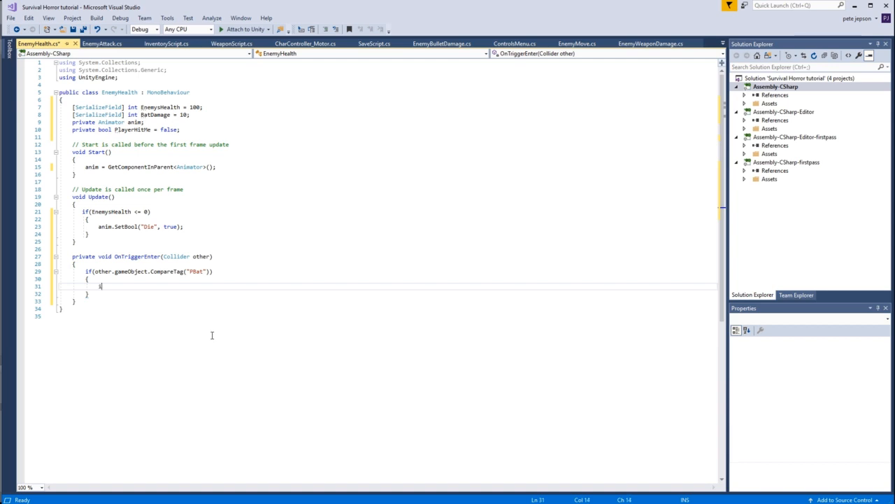
type("if(")
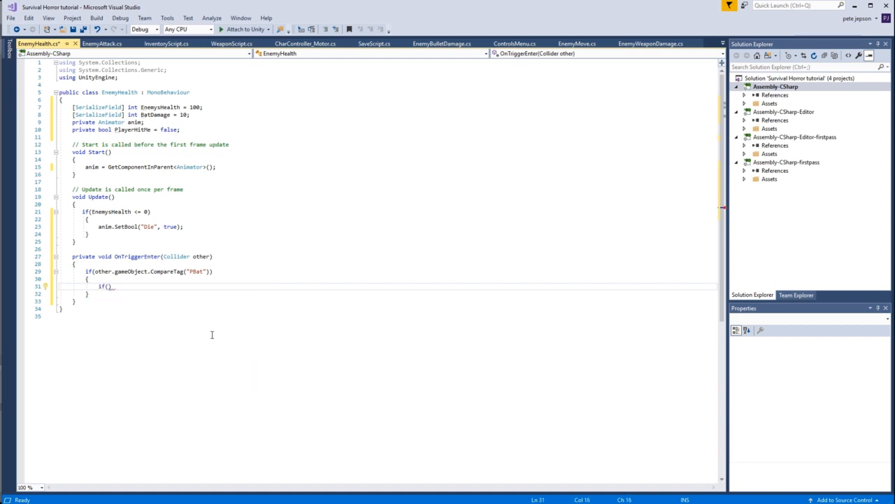
type("PlayerHitMe == false")
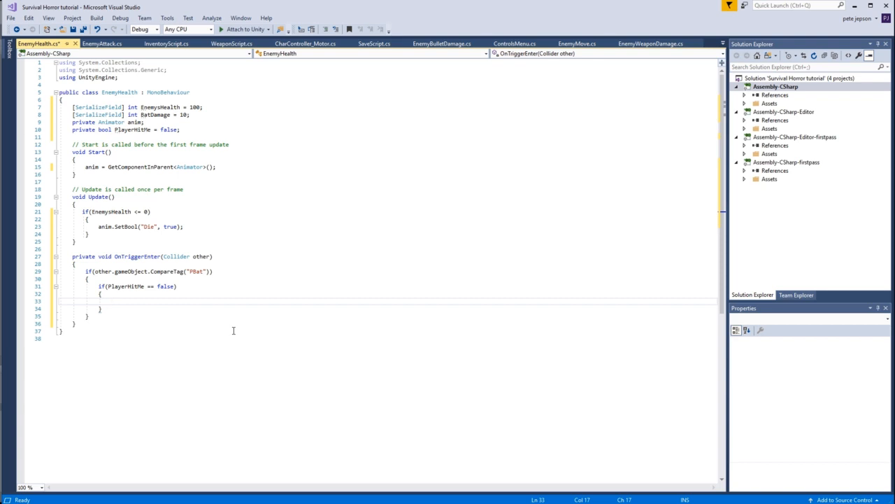
- Set PlayerHitMe = true, subtract BatDamage from EnemysHealth, and call anim.SetTrigger("React")
type("PlayerHitMe")
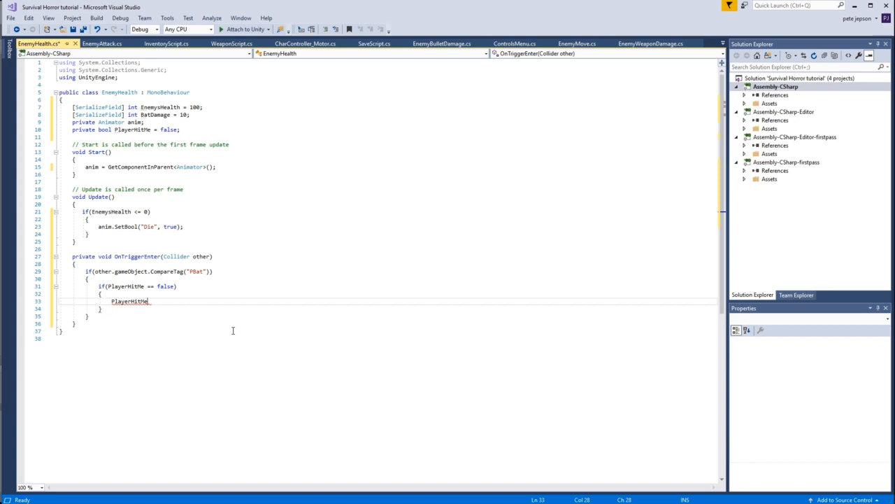
type("= true;")
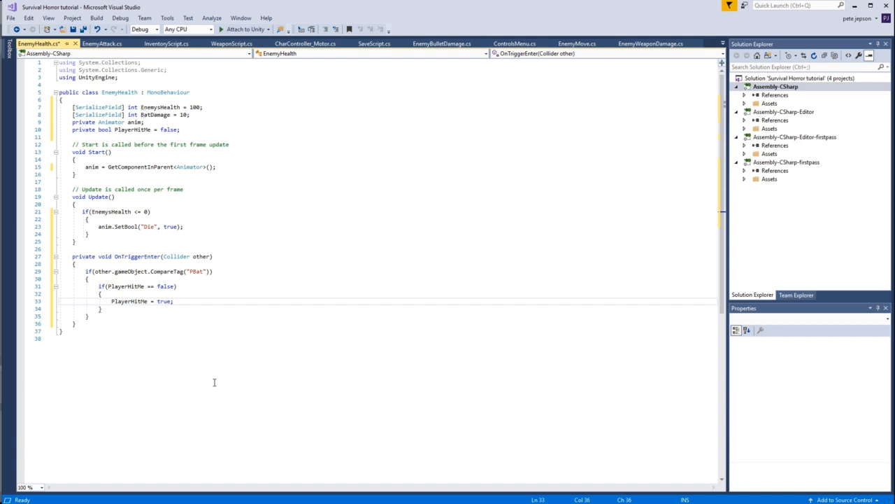
type("EnemysHealth")
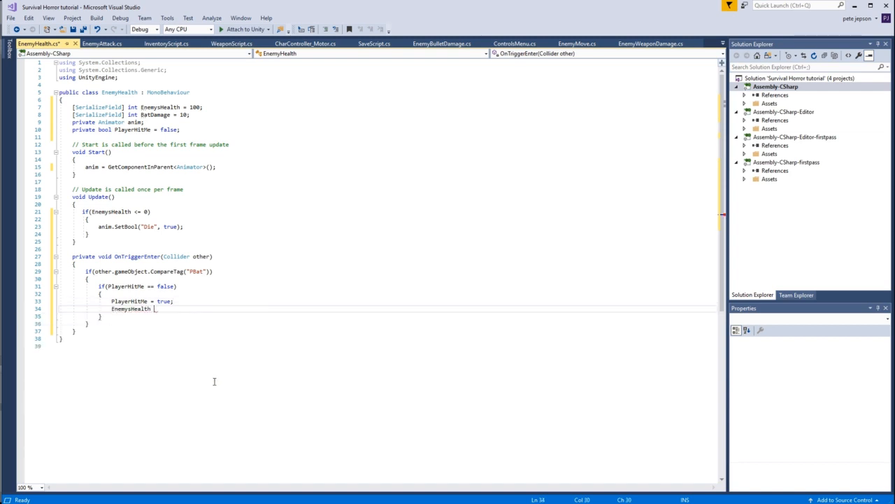
type("-=")
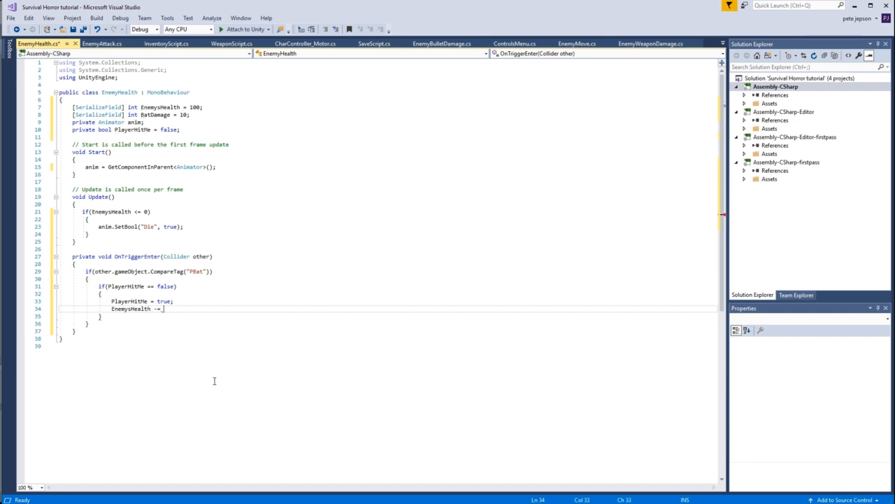
type("BatDamage")
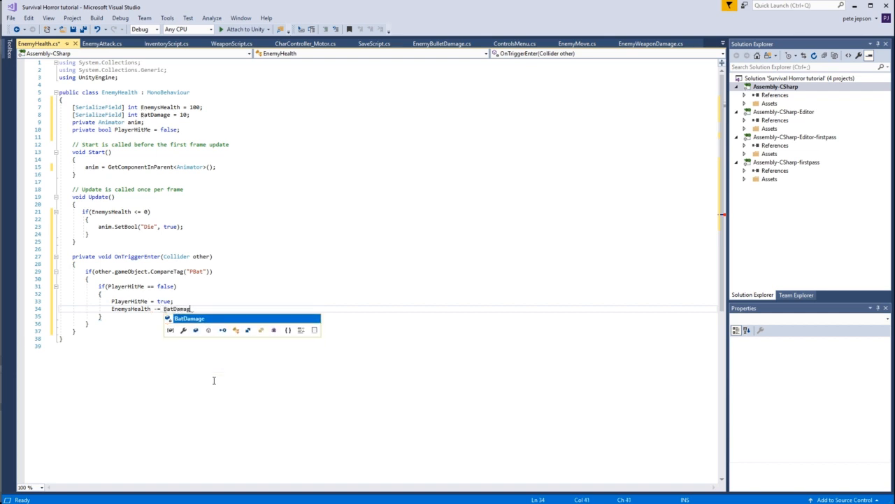
type(";")
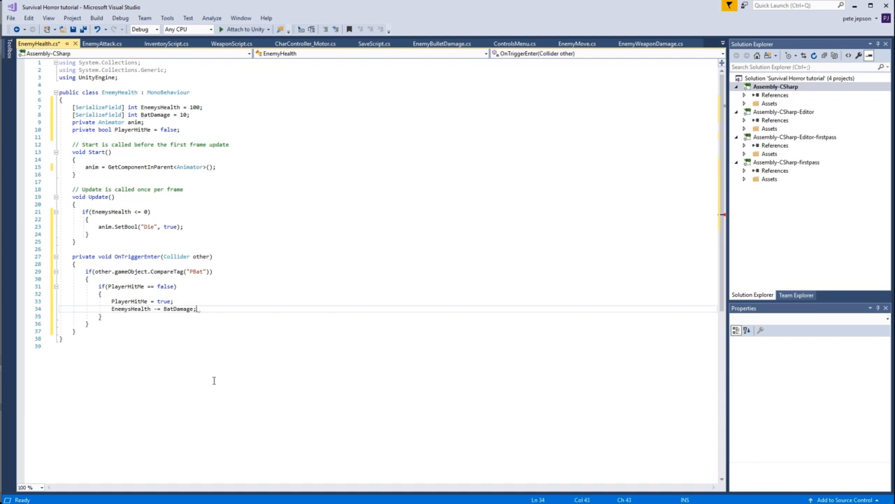
type("an")
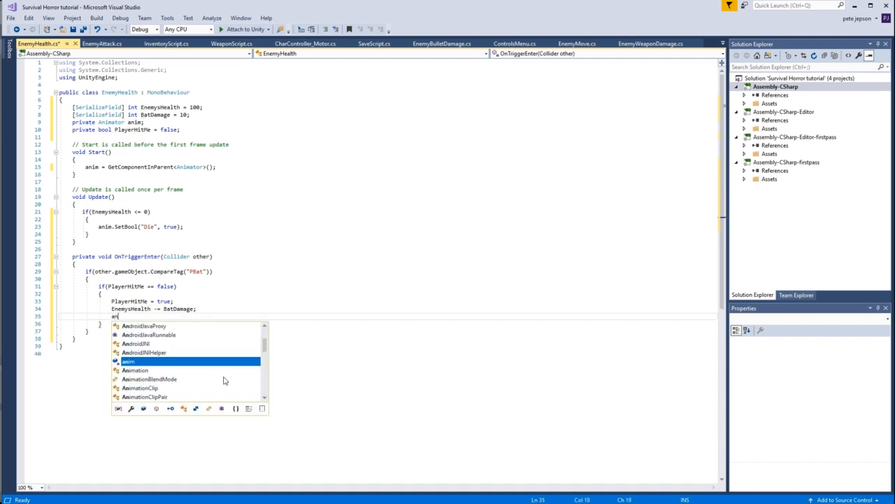
type(".")
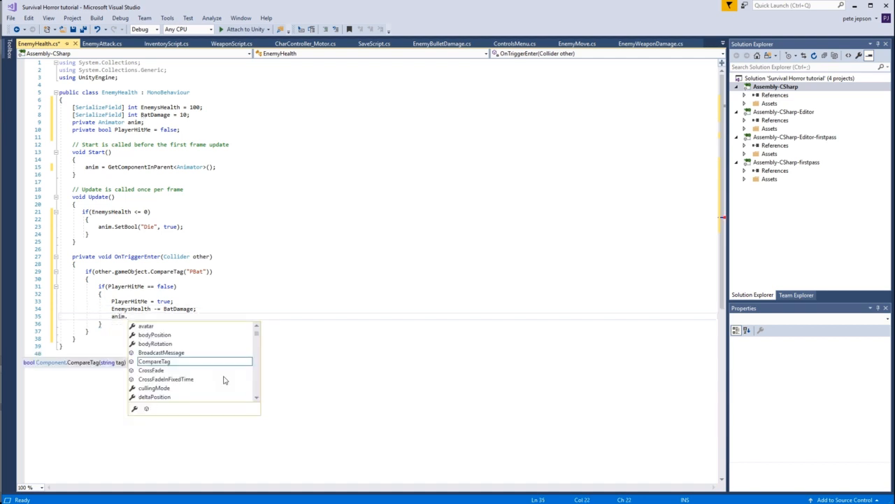
type("SetTrigger(\"")
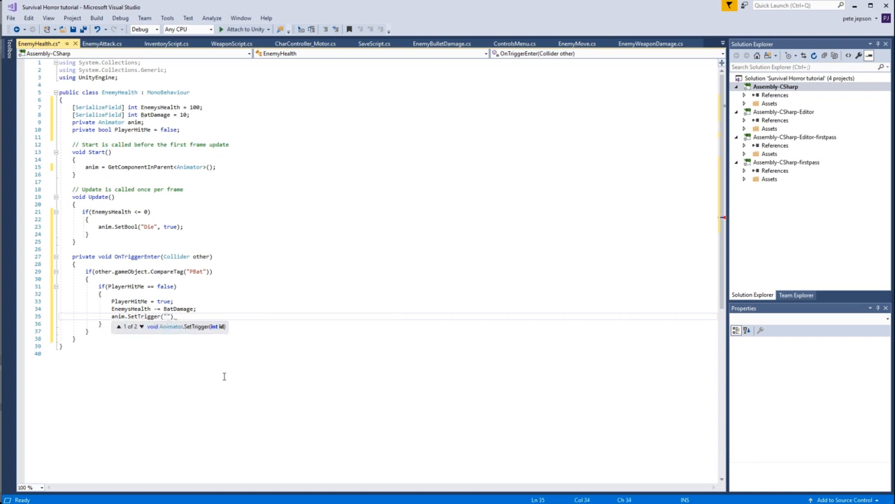
type("R")
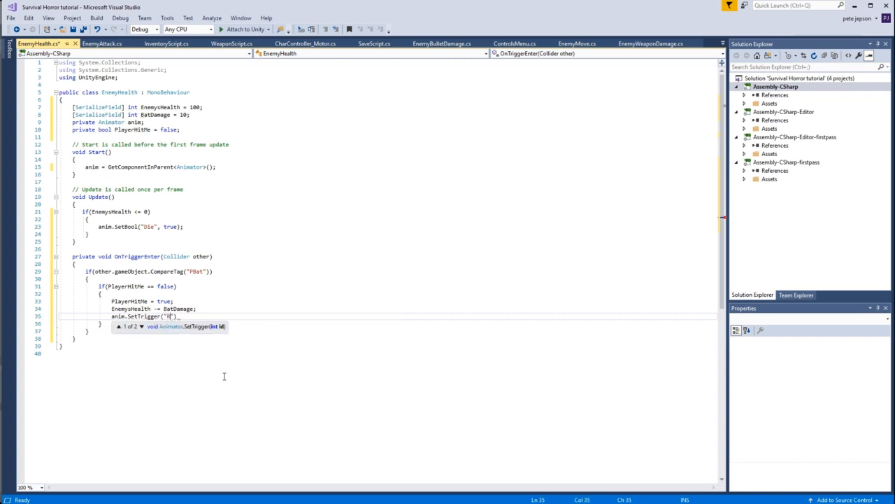
type("eact")
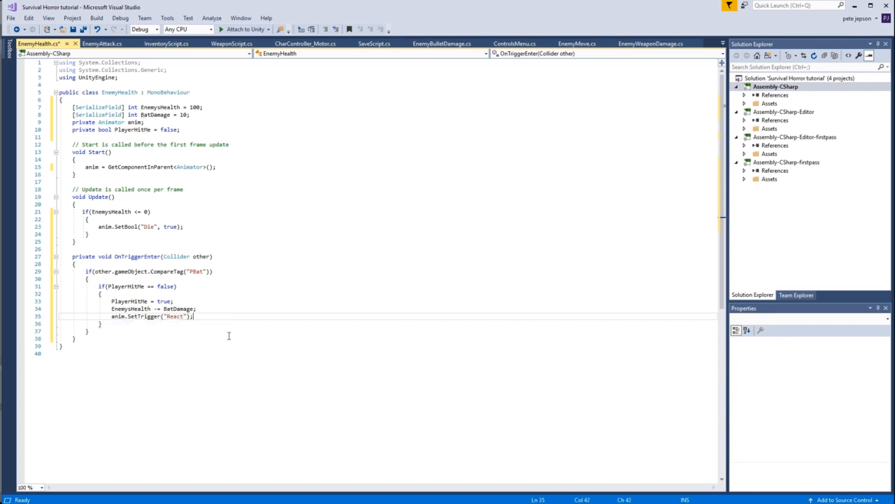
mouse_move(280, 354)
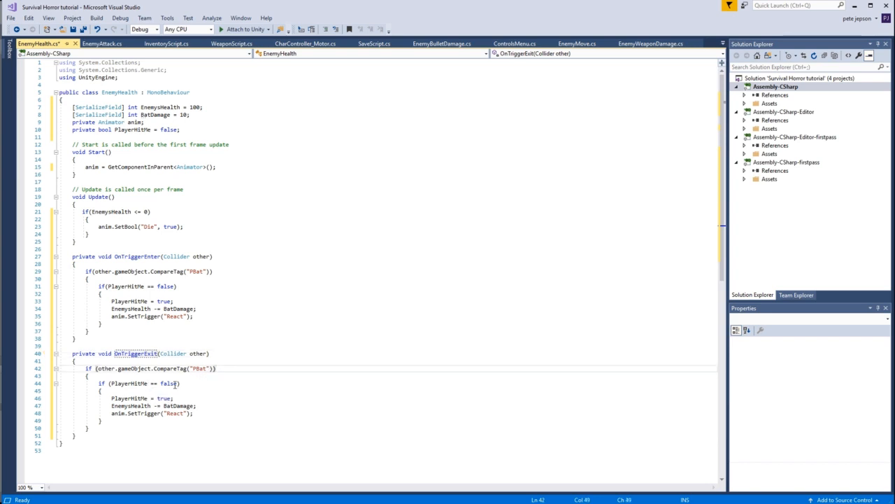
- In the copied OnTriggerExit, set PlayerHitMe back to false and delete the damage and React lines
double_click(169, 382)
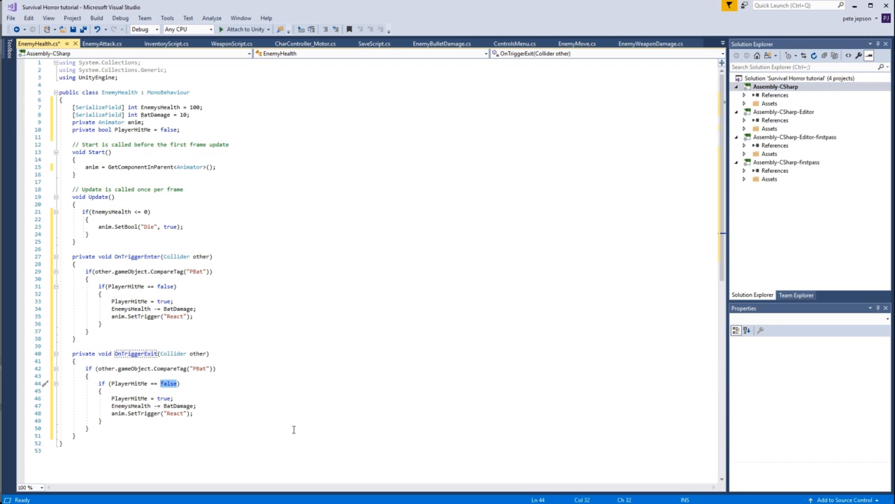
type("true")
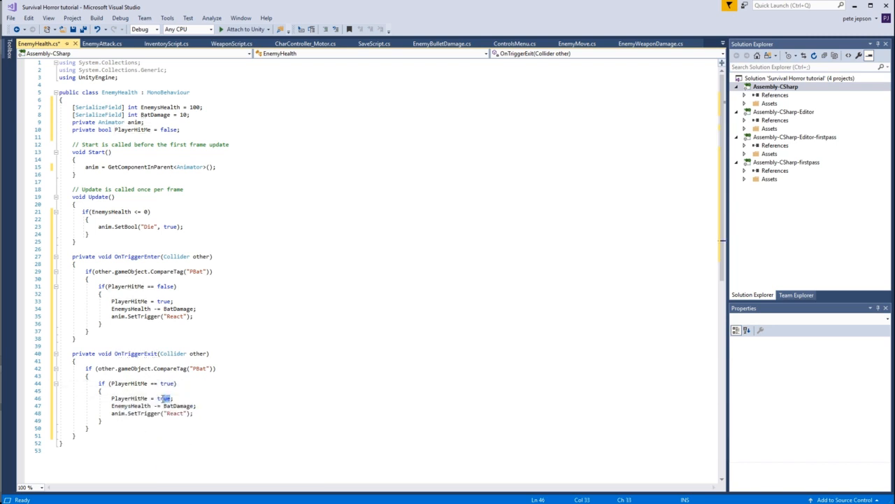
type("false")
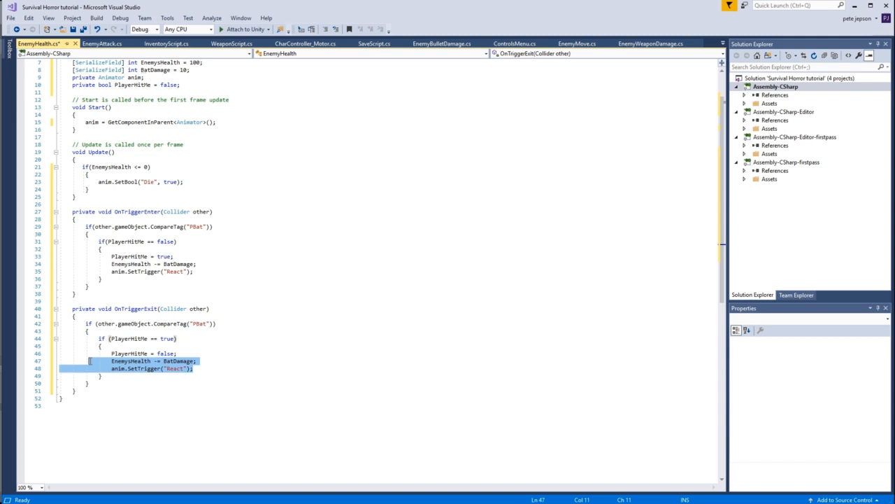
key("Delete")
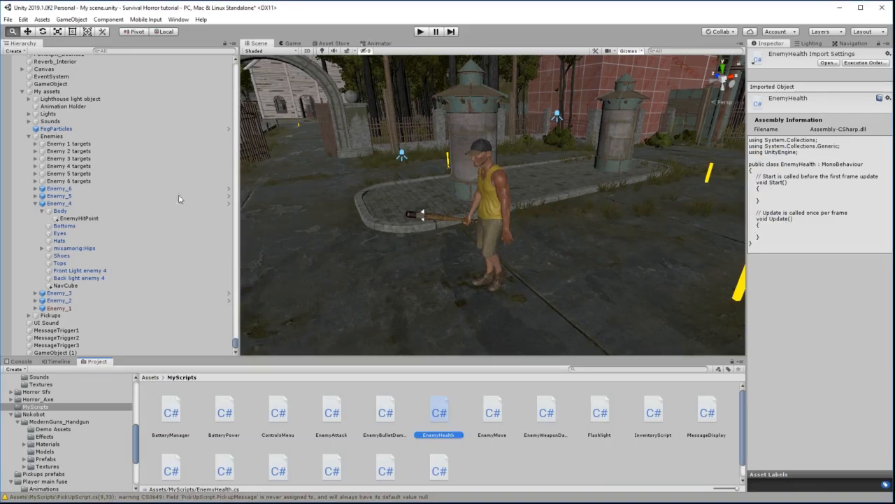
- Add EnemyHealth to EnemyHitPoint and set Enemys Health to 100
left_click(81, 218)
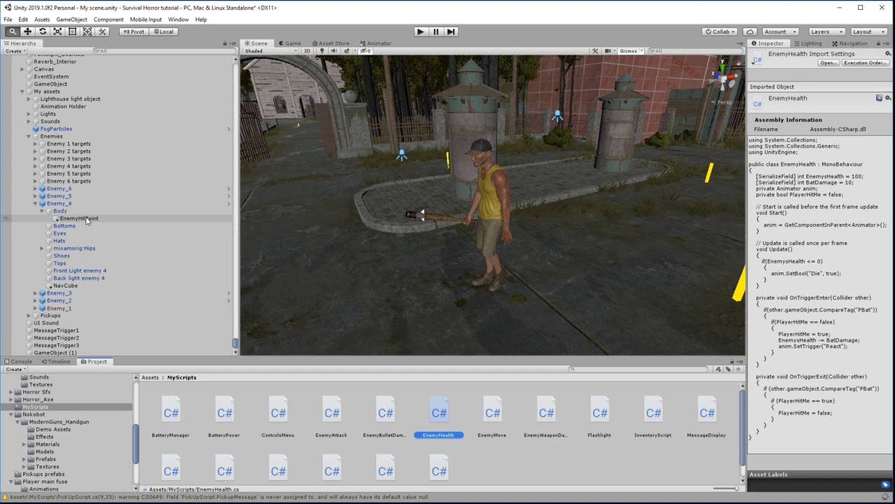
left_click(78, 218)
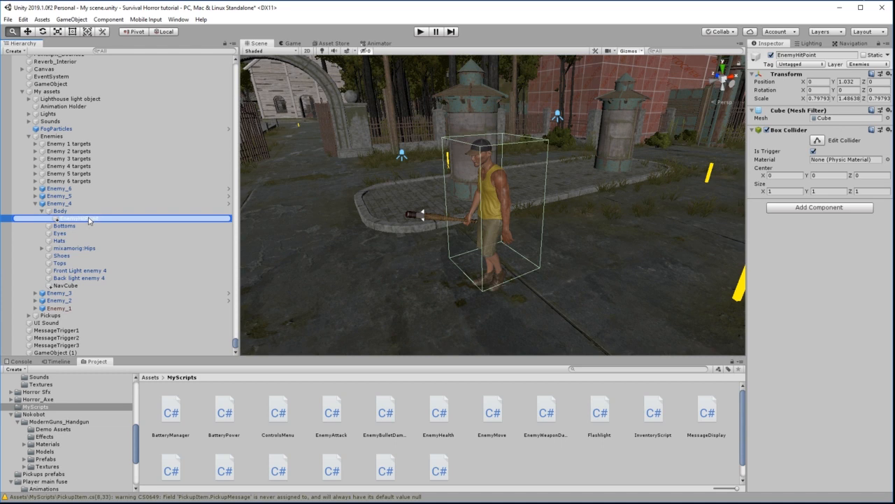
left_click(77, 218)
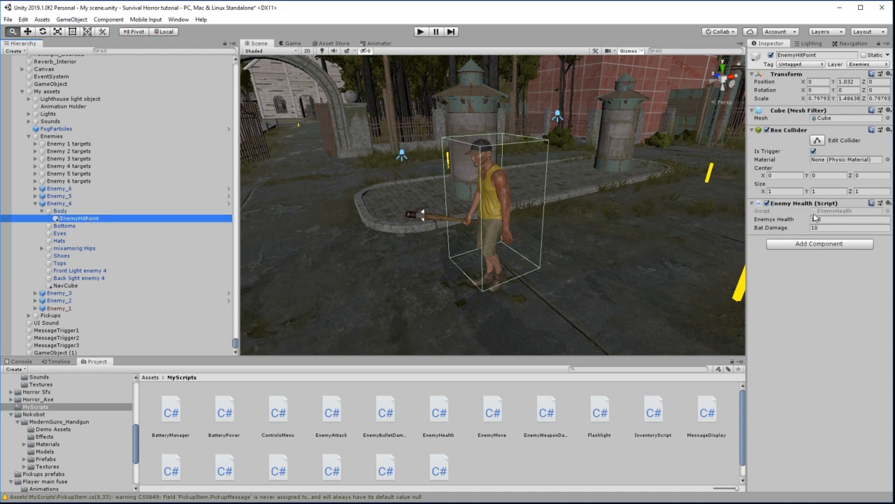
type("100")
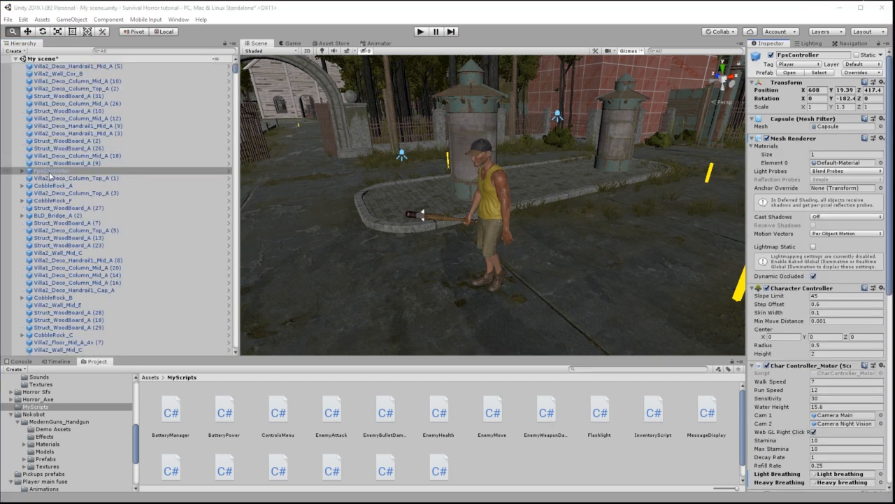
- Set FpsController's Nav Mesh Agent obstacle avoidance radius to 0.5
left_click(51, 171)
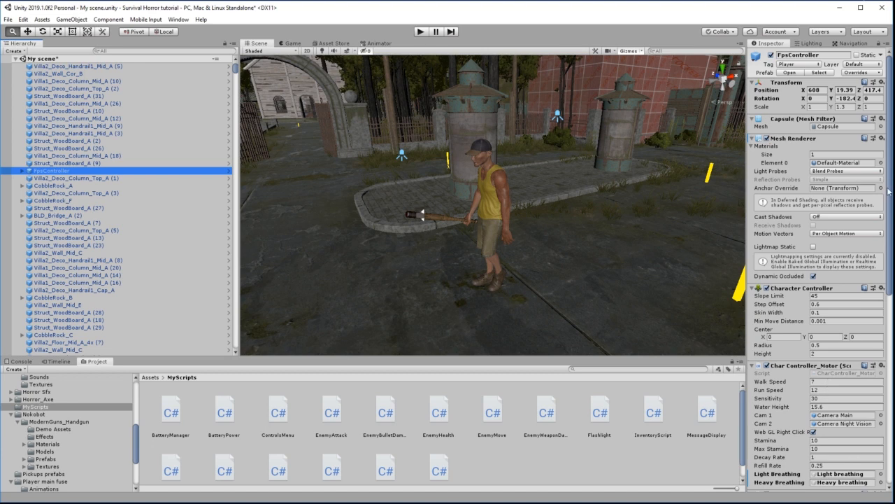
scroll("down", 3)
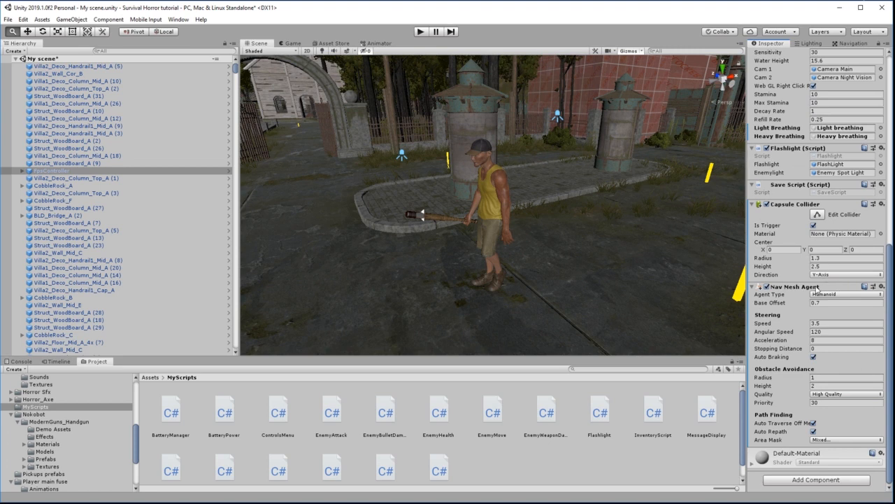
left_click(847, 377)
type("0.5")
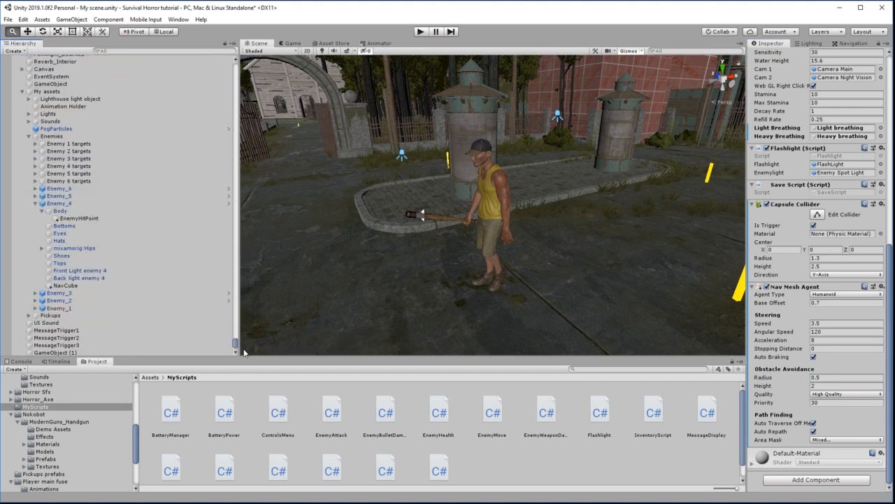
left_click(79, 219)
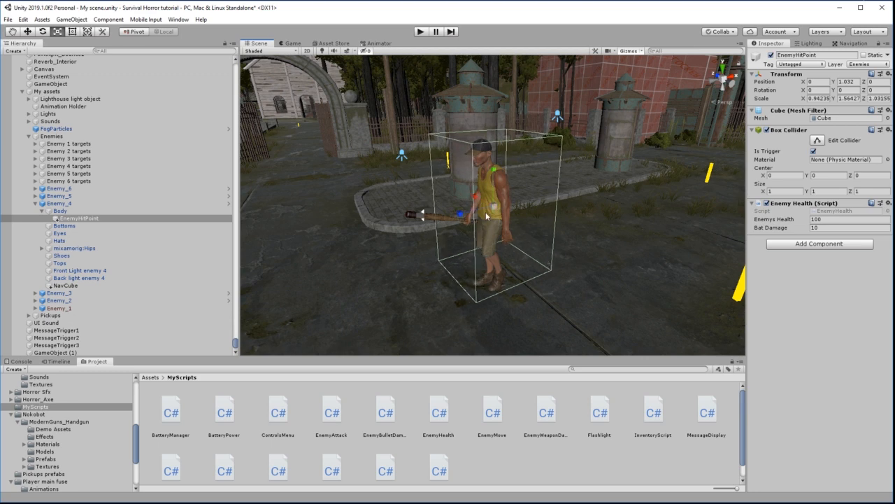
mouse_move(561, 259)
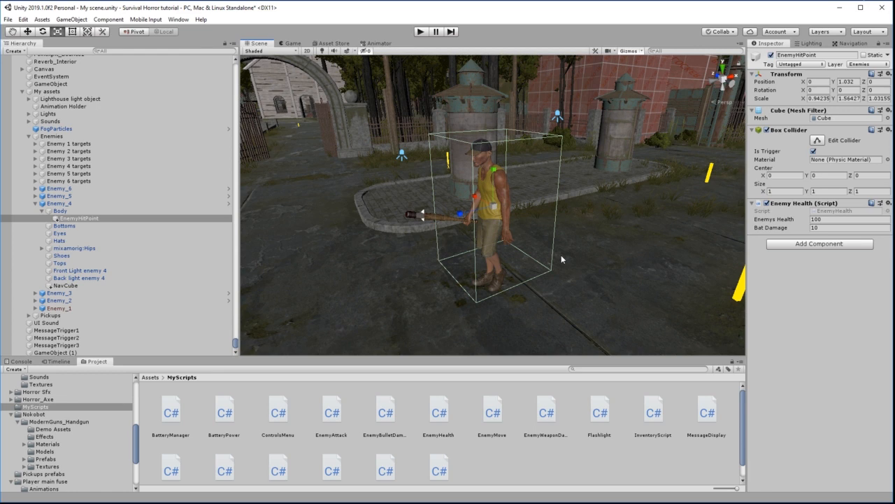
mouse_move(440, 182)
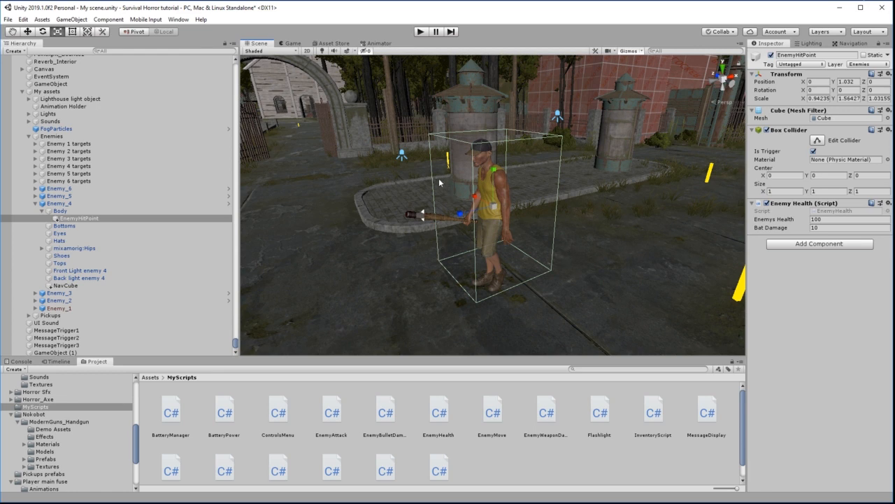
mouse_move(560, 294)
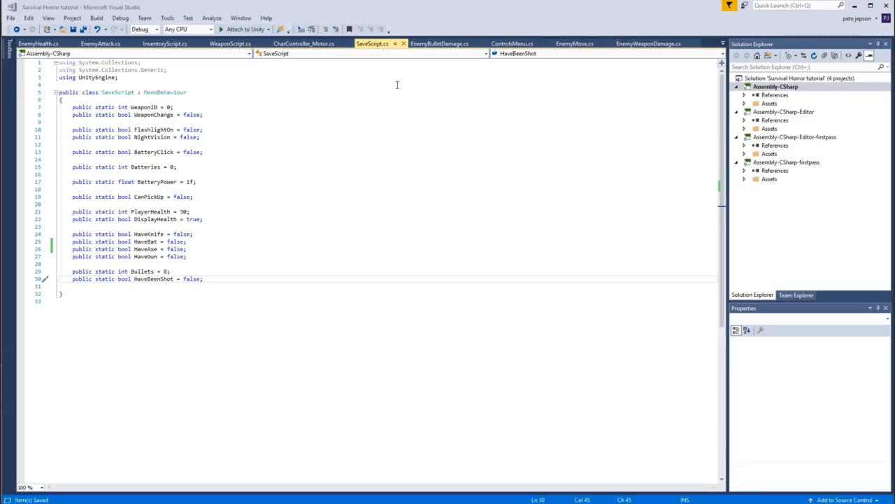
mouse_move(372, 43)
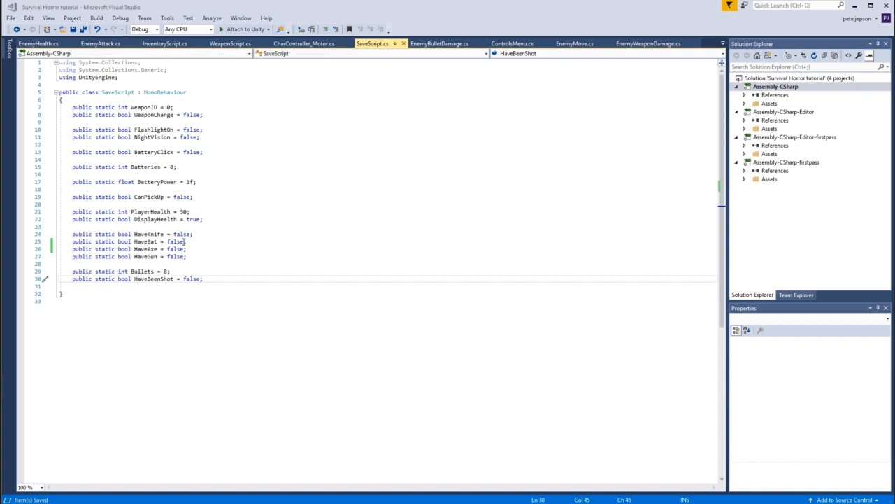
- Change HaveBat's initial value from false to true in SaveScript.cs
double_click(175, 242)
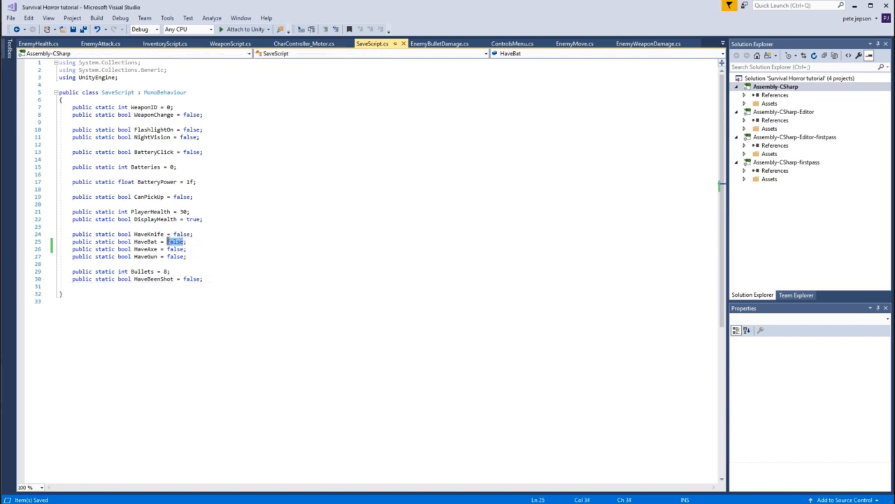
type("true")
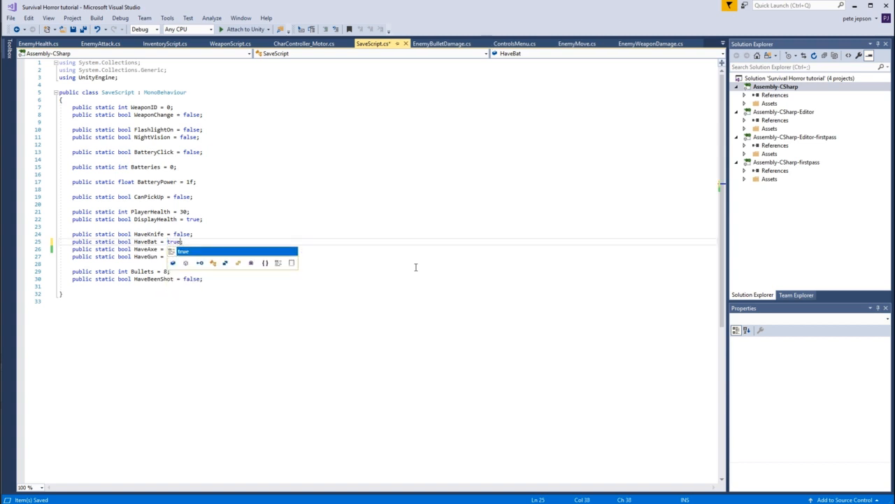